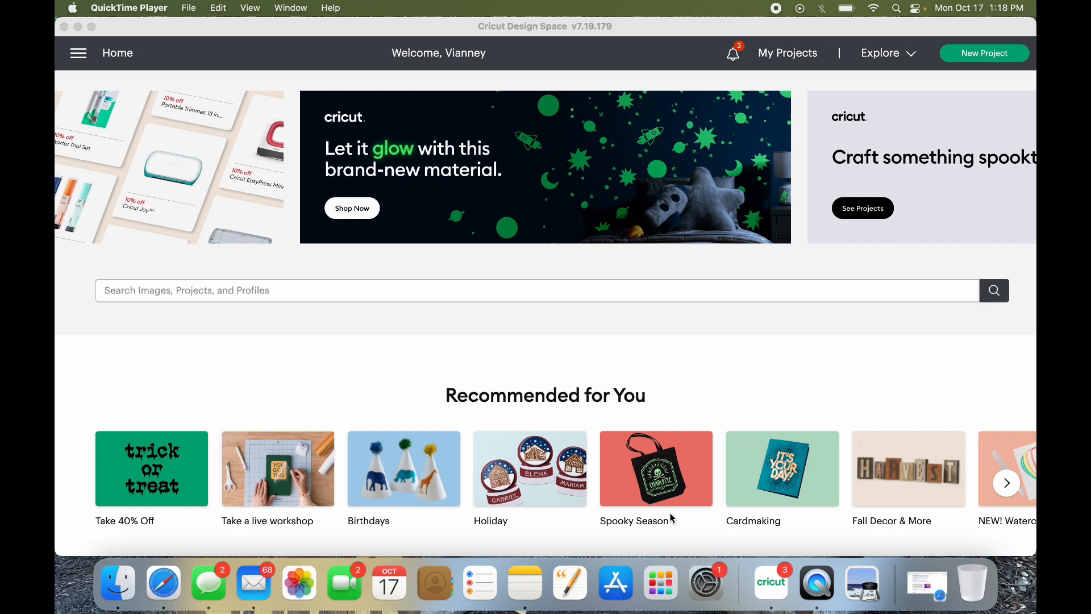
mouse_move(900, 113)
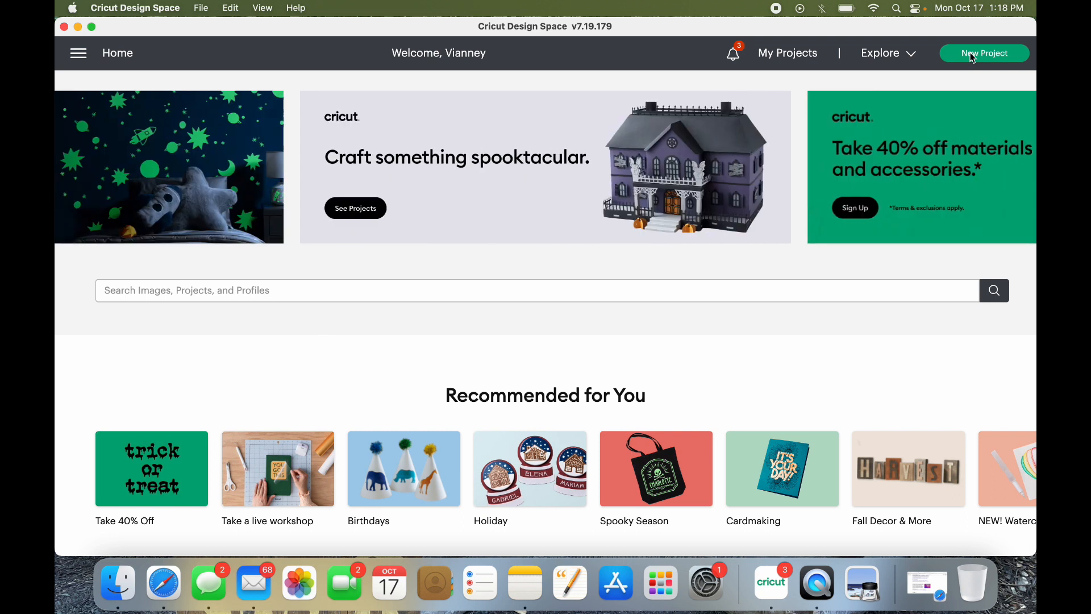
mouse_move(982, 64)
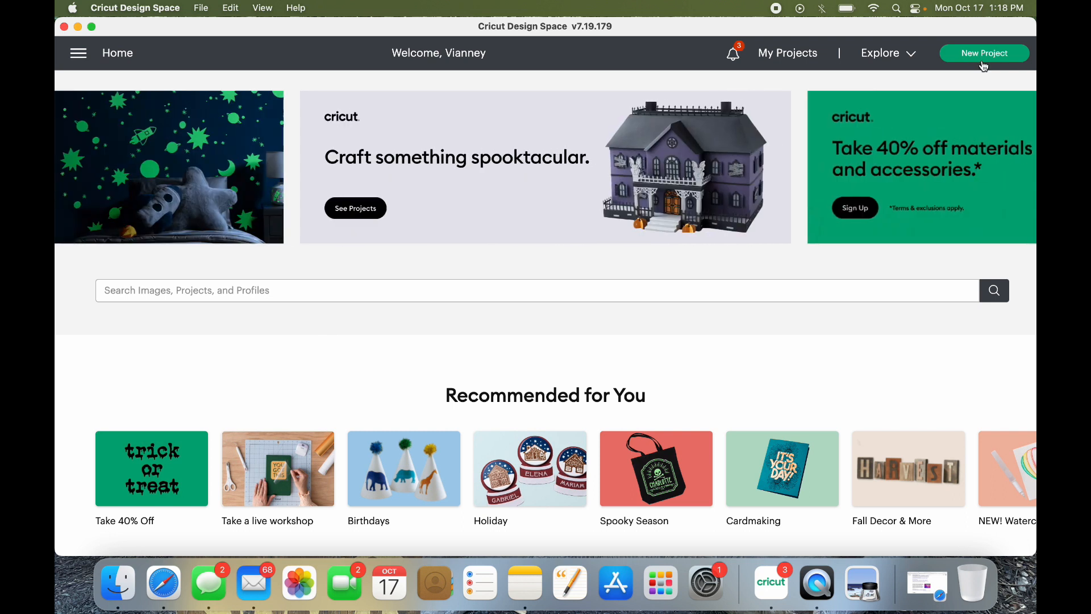
mouse_move(983, 59)
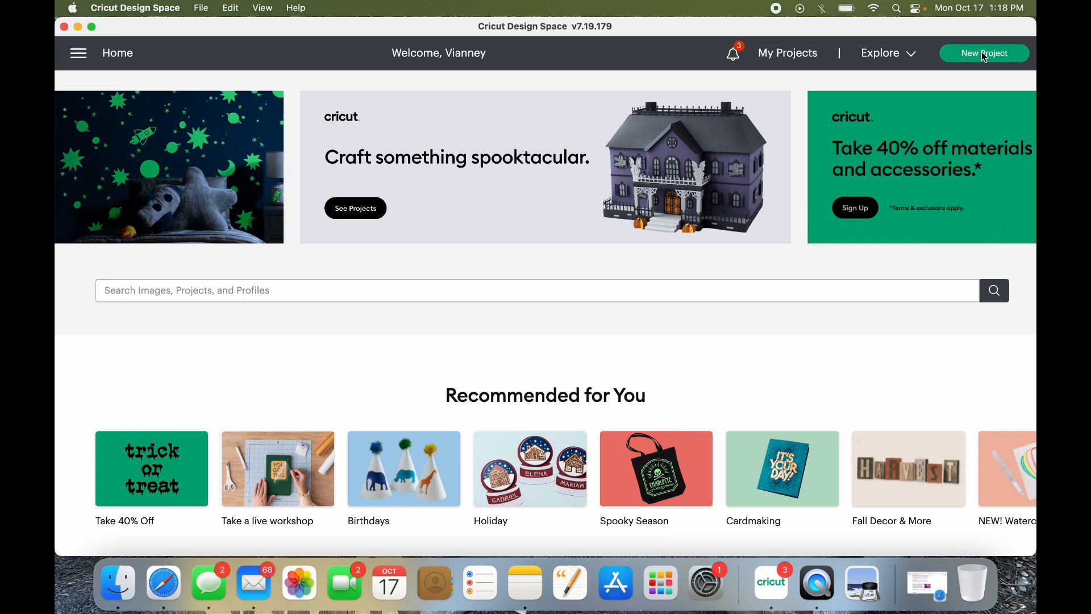
Start a new blank project and add a default 'Text' box in Cricut Sans, selected for editing.
left_click(984, 53)
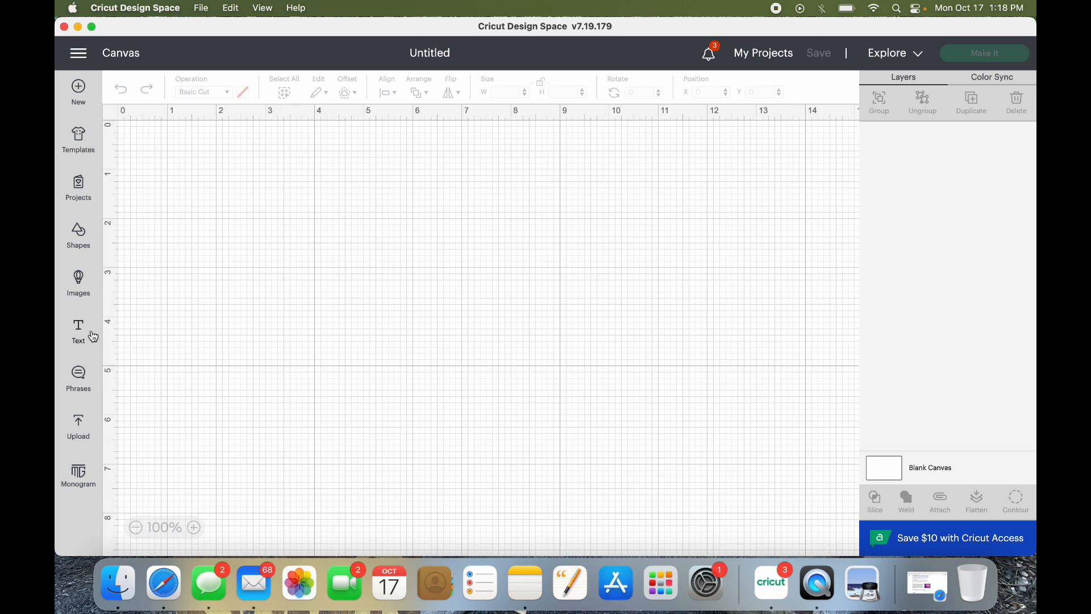
mouse_move(80, 330)
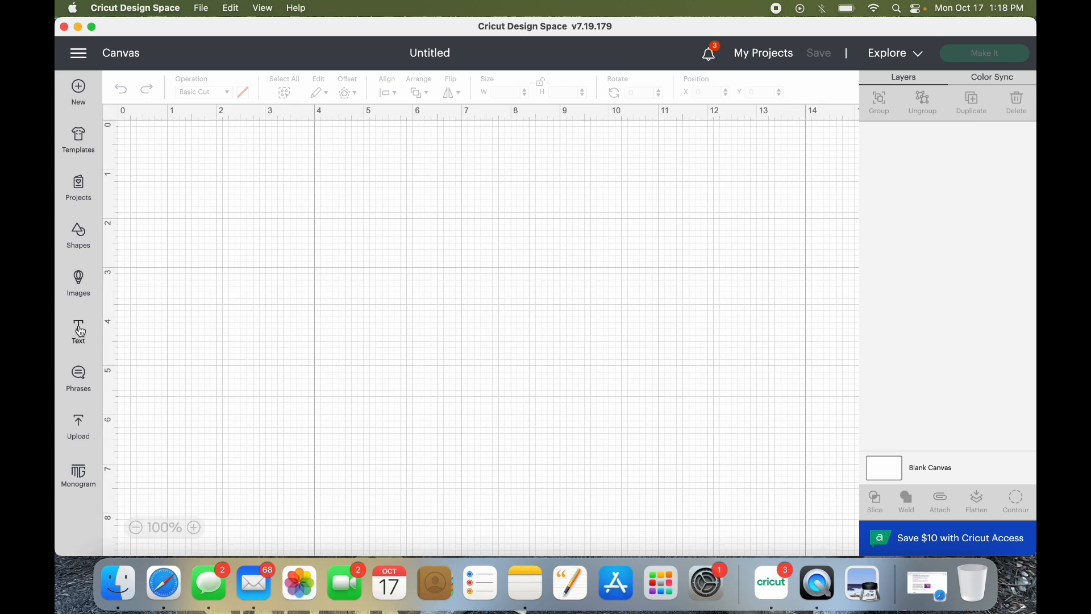
left_click(78, 331)
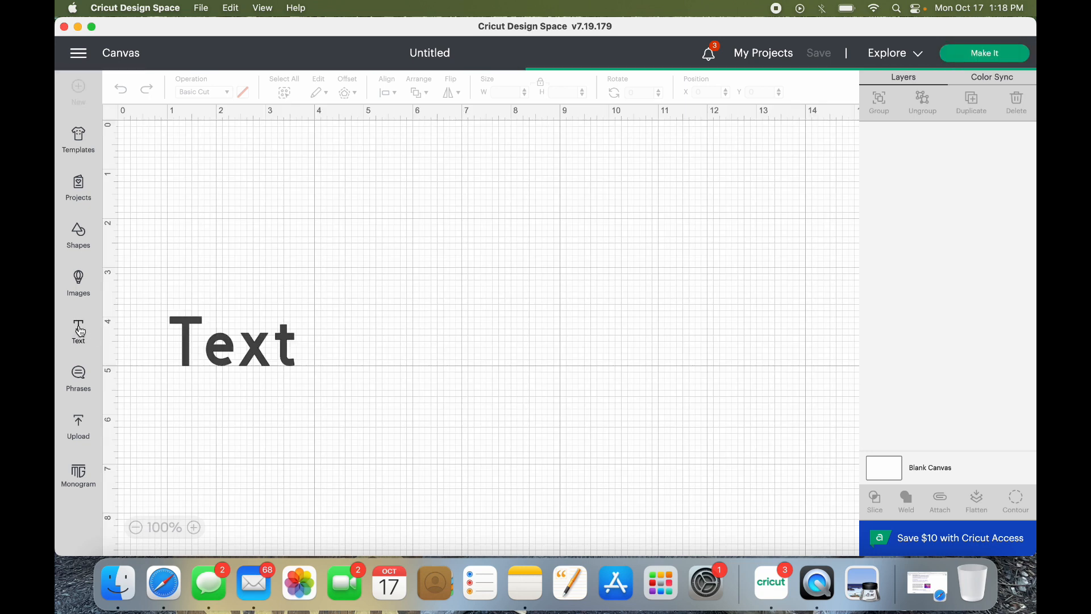
left_click(232, 340)
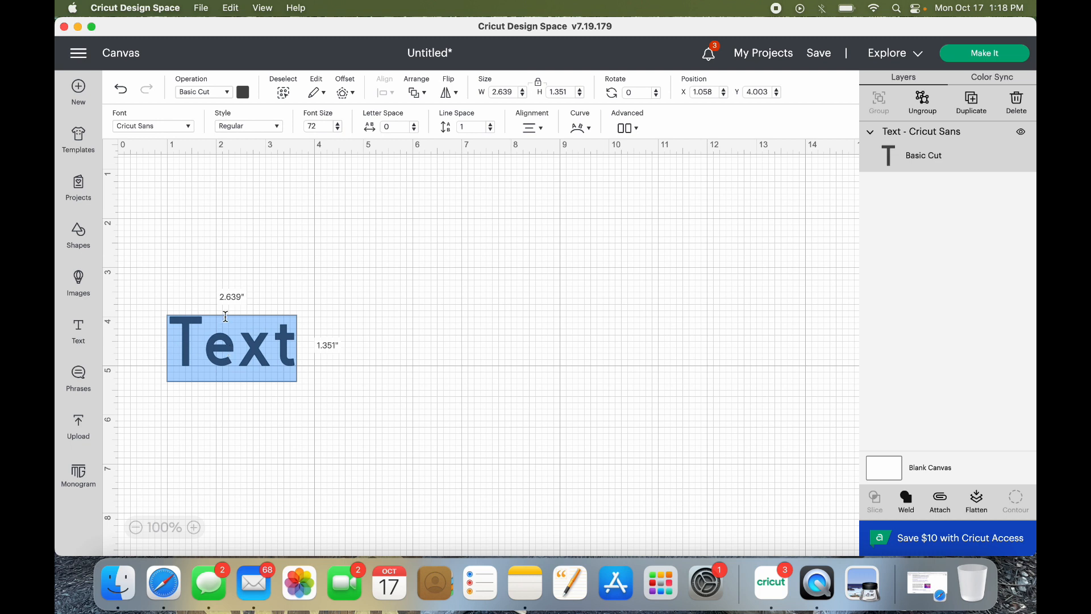
mouse_move(197, 134)
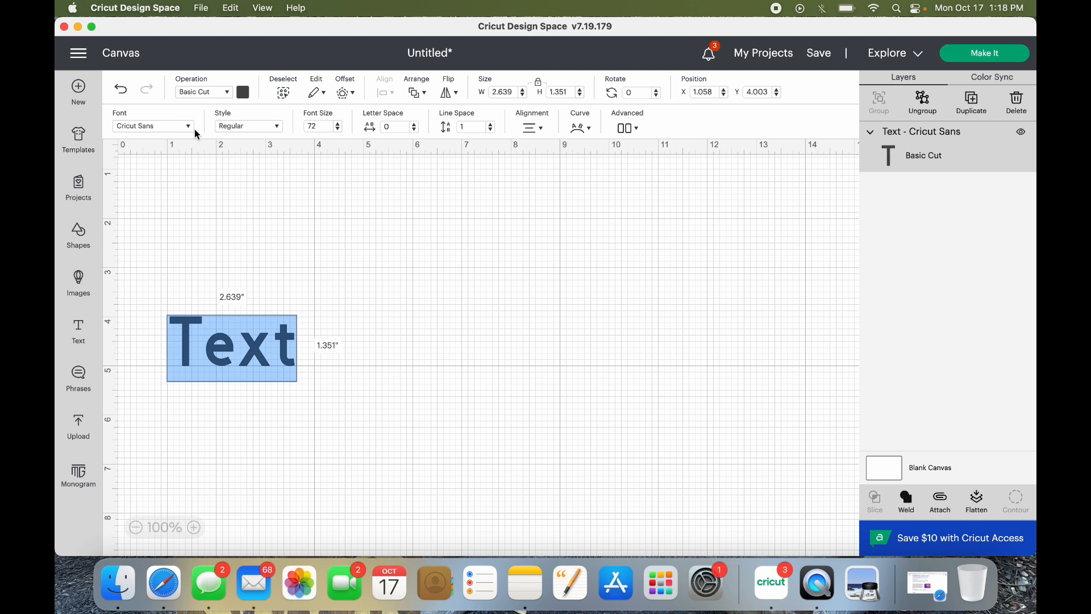
mouse_move(191, 131)
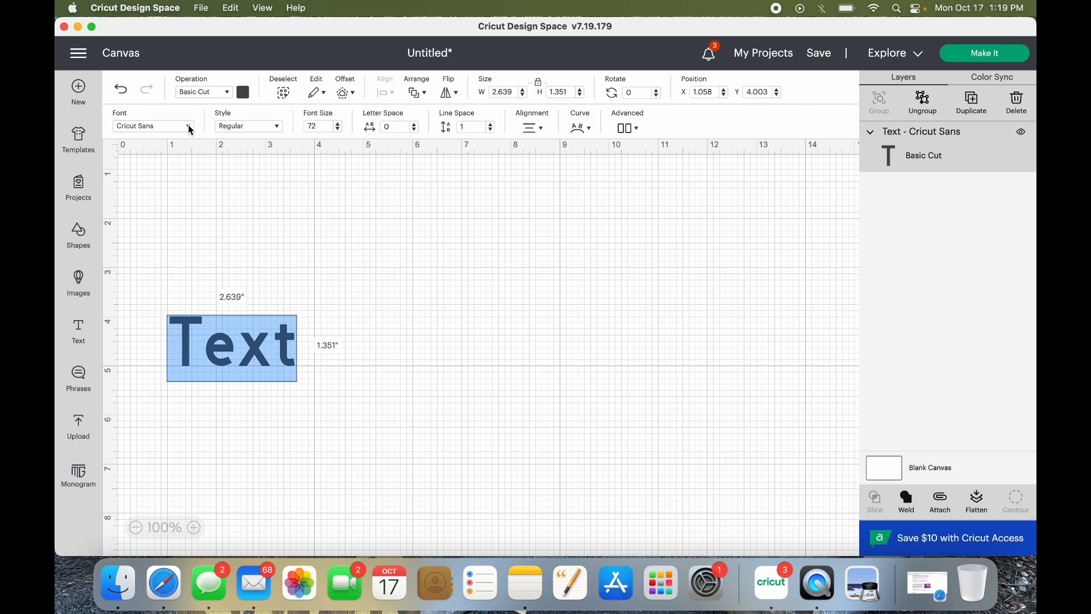
Browse the font dropdown, checking System fonts then returning to Cricut's font library.
left_click(154, 126)
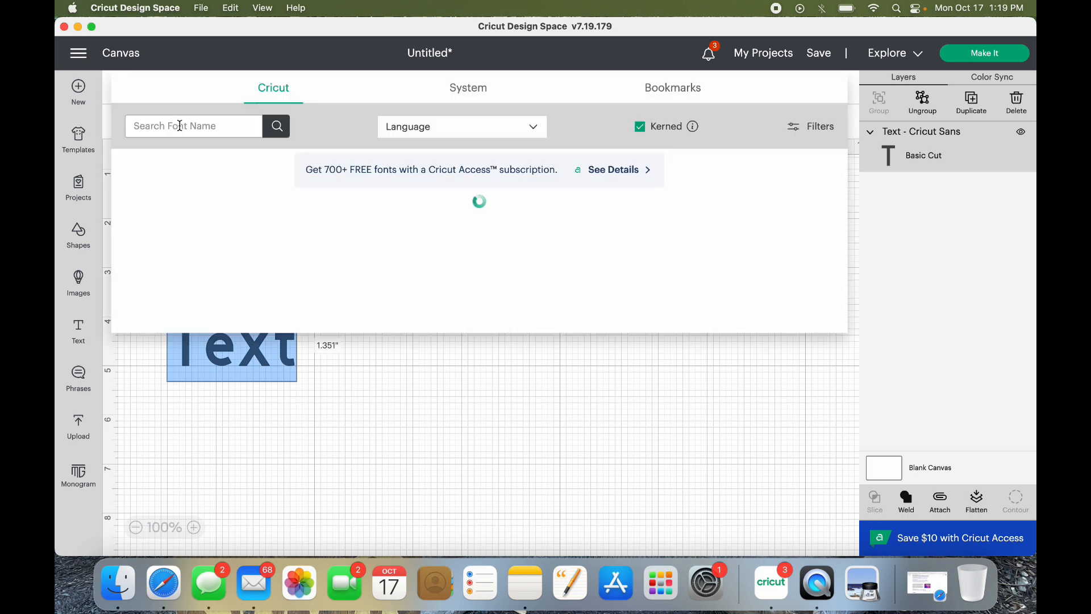
mouse_move(254, 134)
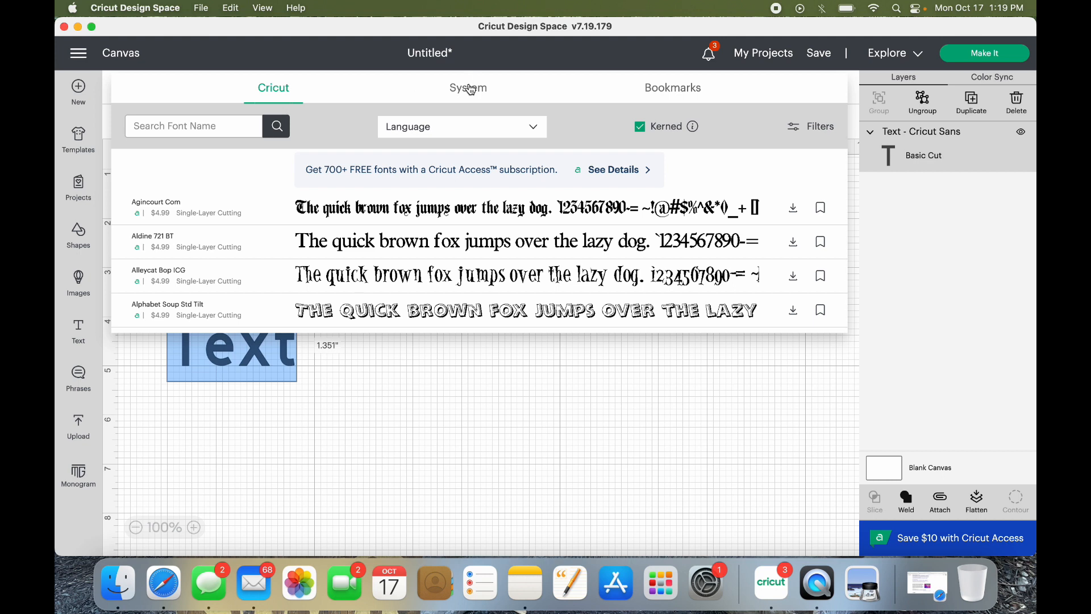
left_click(467, 87)
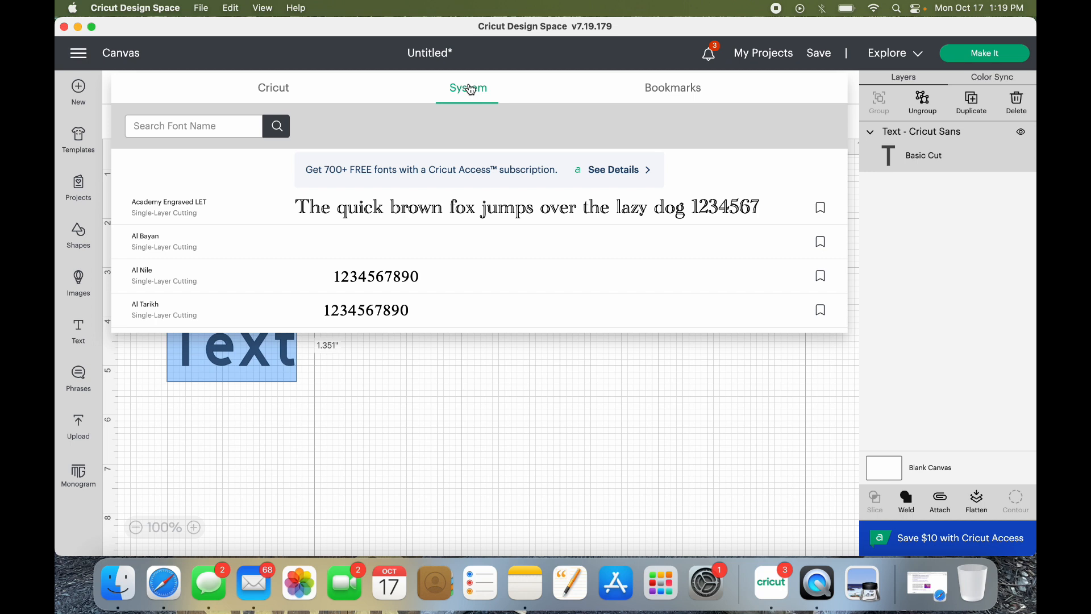
mouse_move(512, 96)
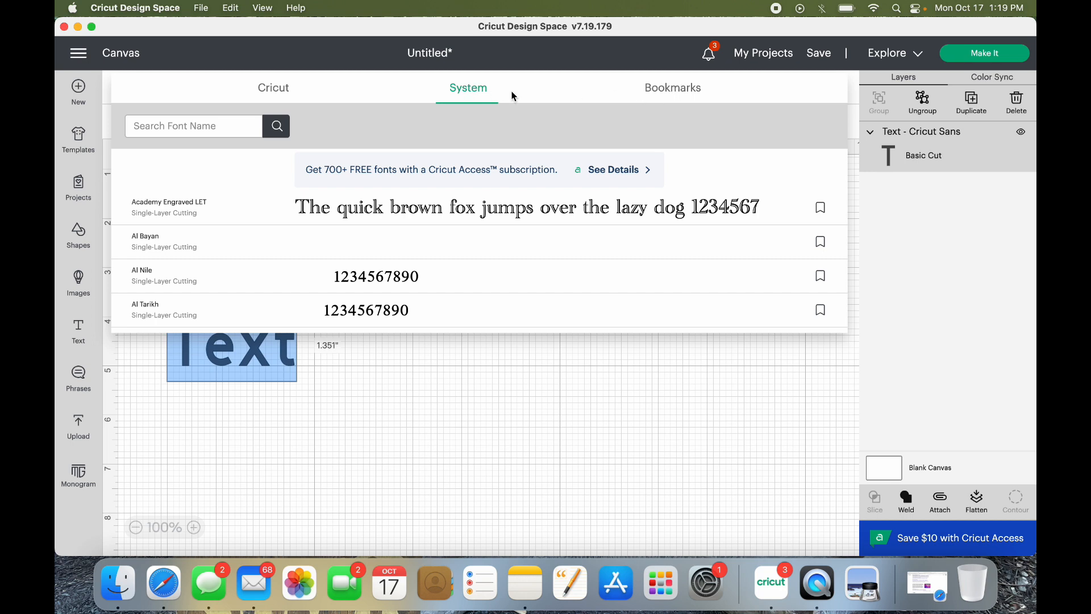
left_click(272, 88)
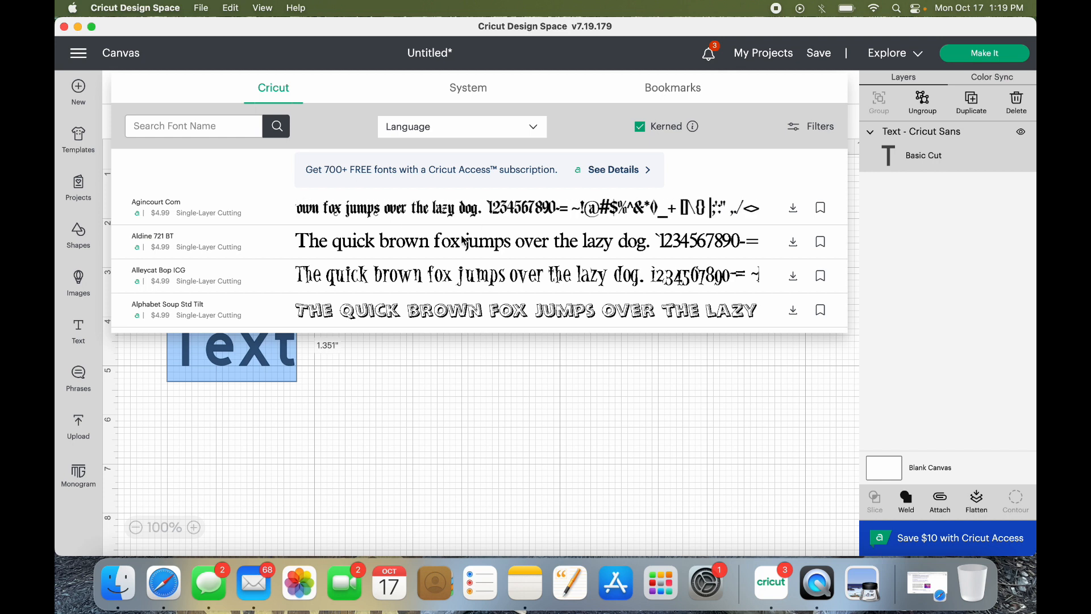
scroll("down", 3)
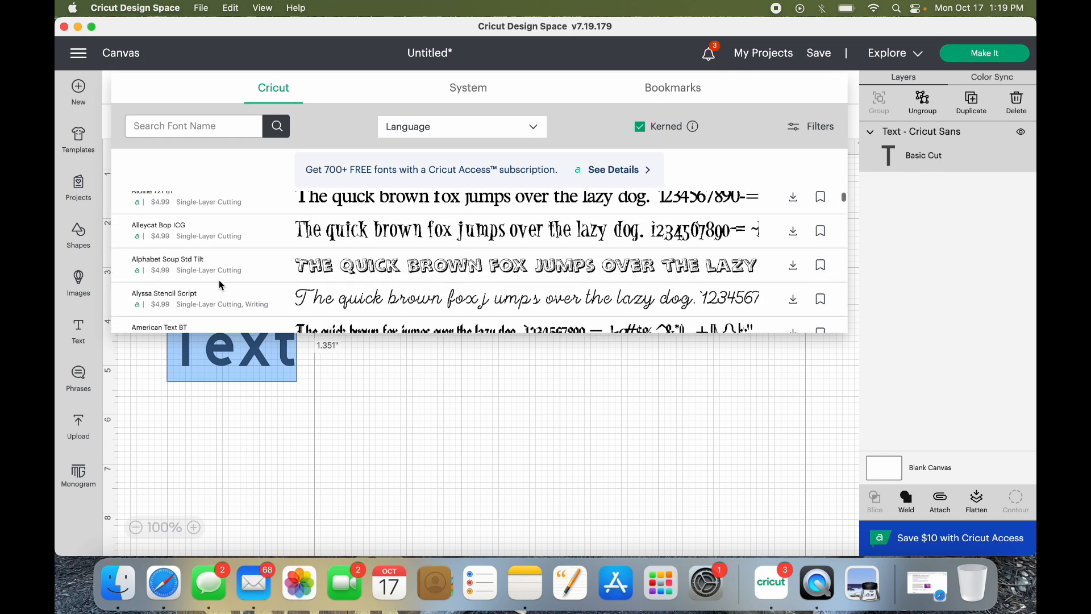
scroll("down", 3)
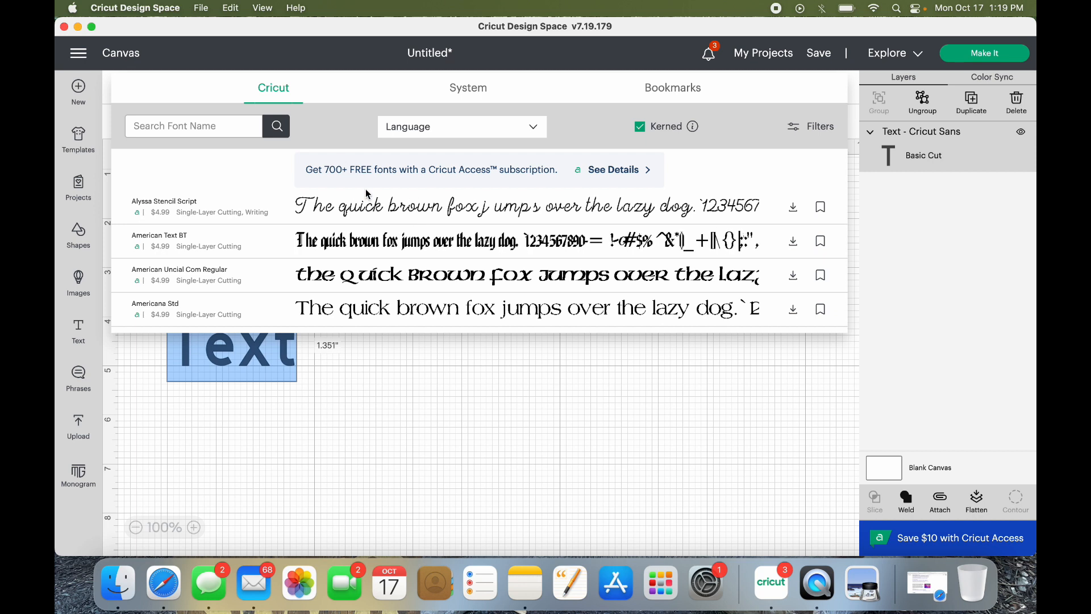
scroll("down", 3)
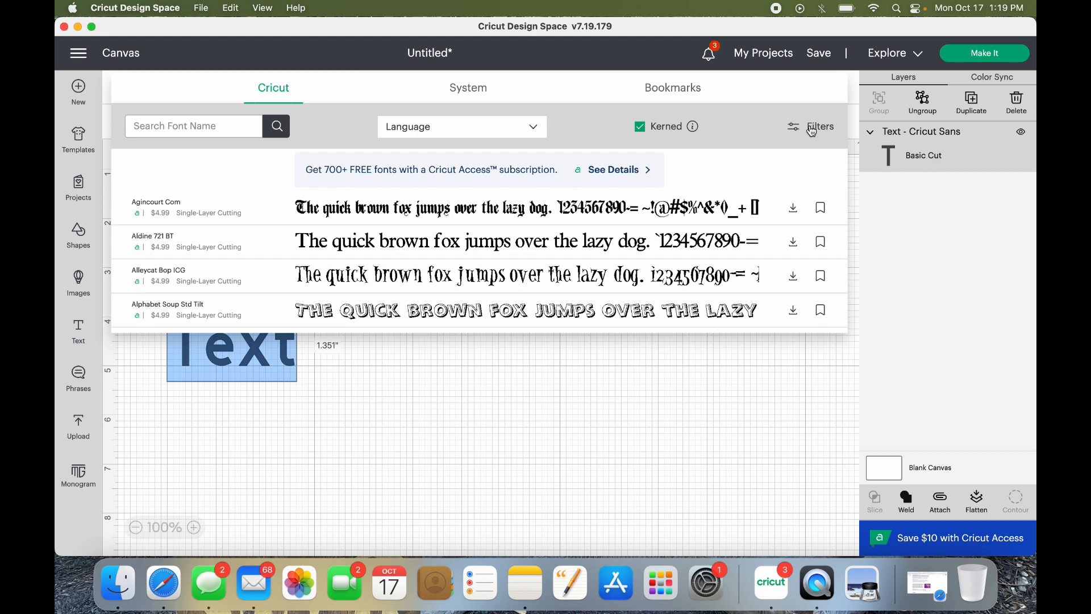
Filter the font list to Purchases only (Chip Decor, Drescher Grotesk, DJ Smooth, Time for Tea).
left_click(819, 126)
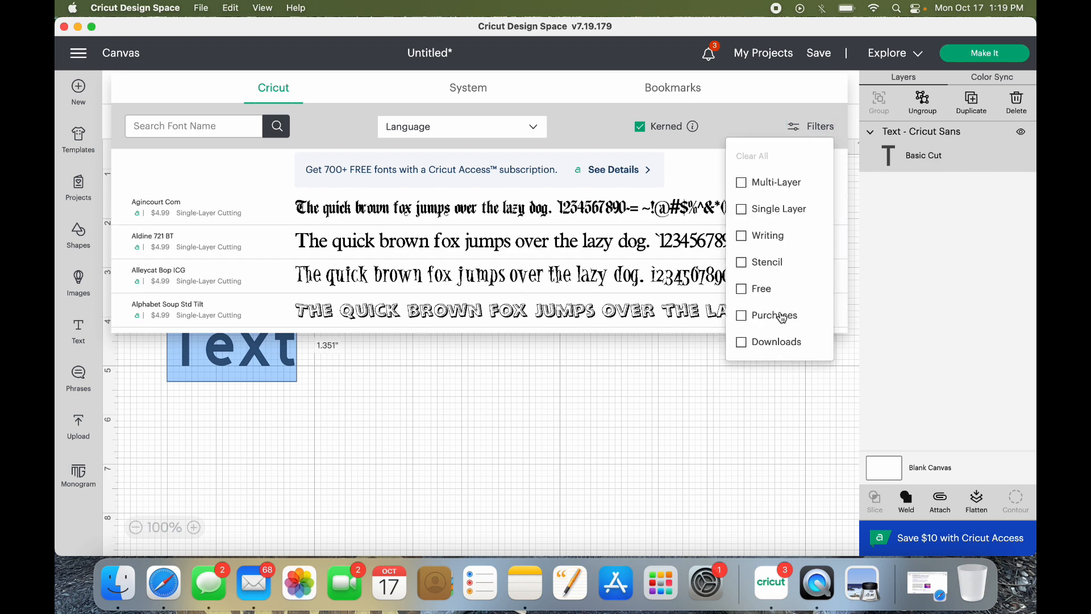
left_click(741, 315)
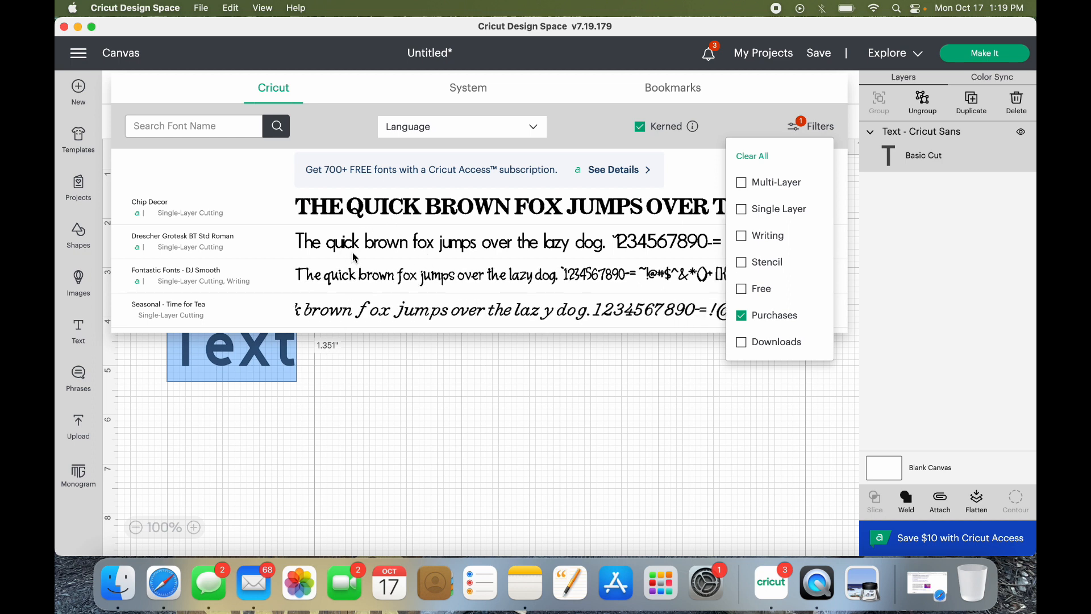
left_click(584, 137)
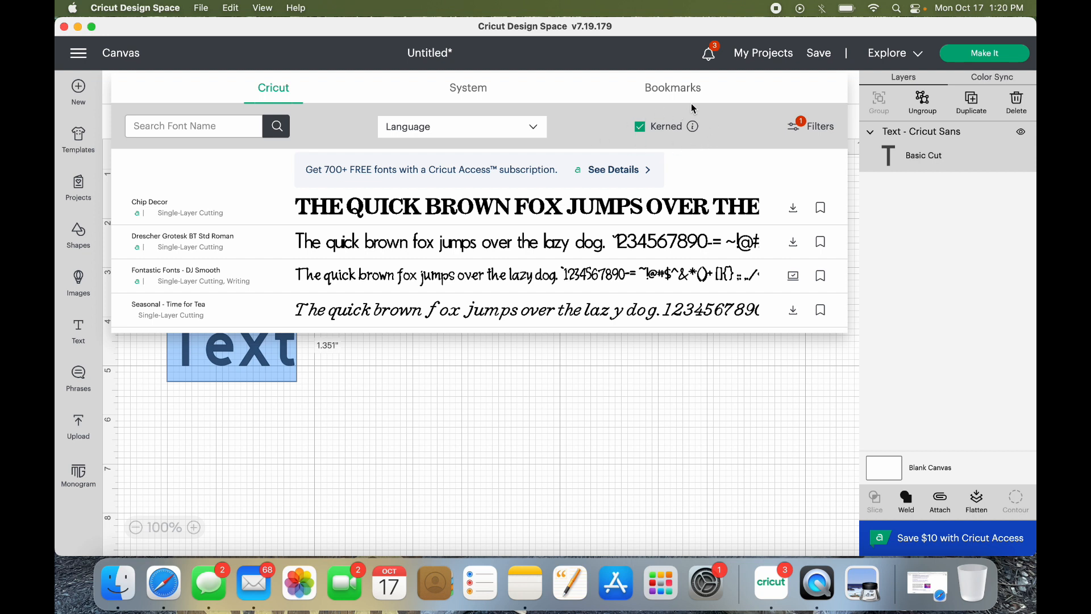
mouse_move(697, 141)
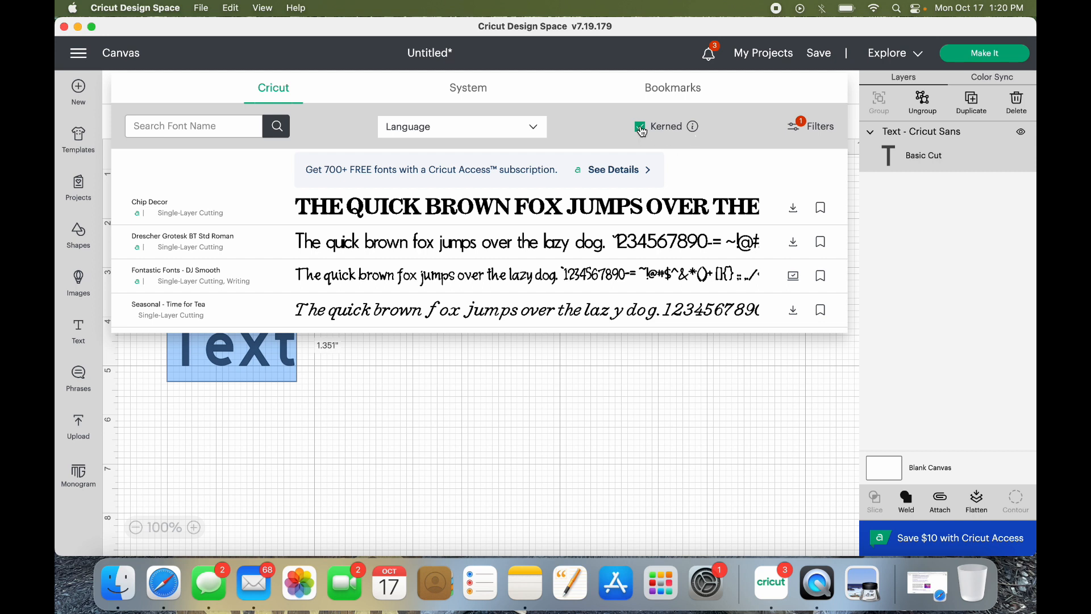
Remove the kerned-fonts filter and browse down the Cricut font list to Blackletter.
left_click(640, 126)
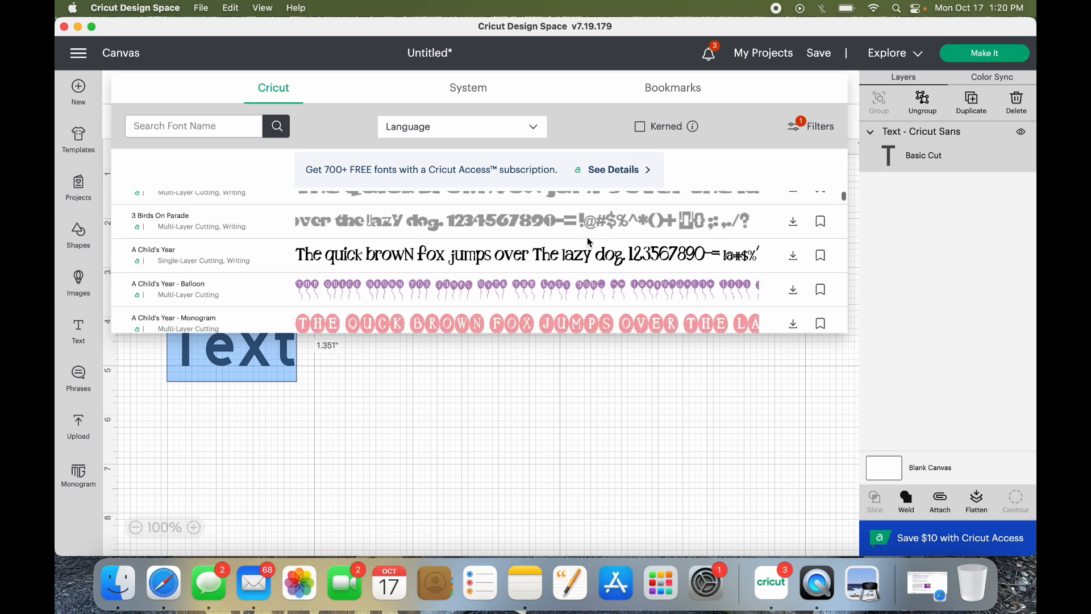
scroll("down", 3)
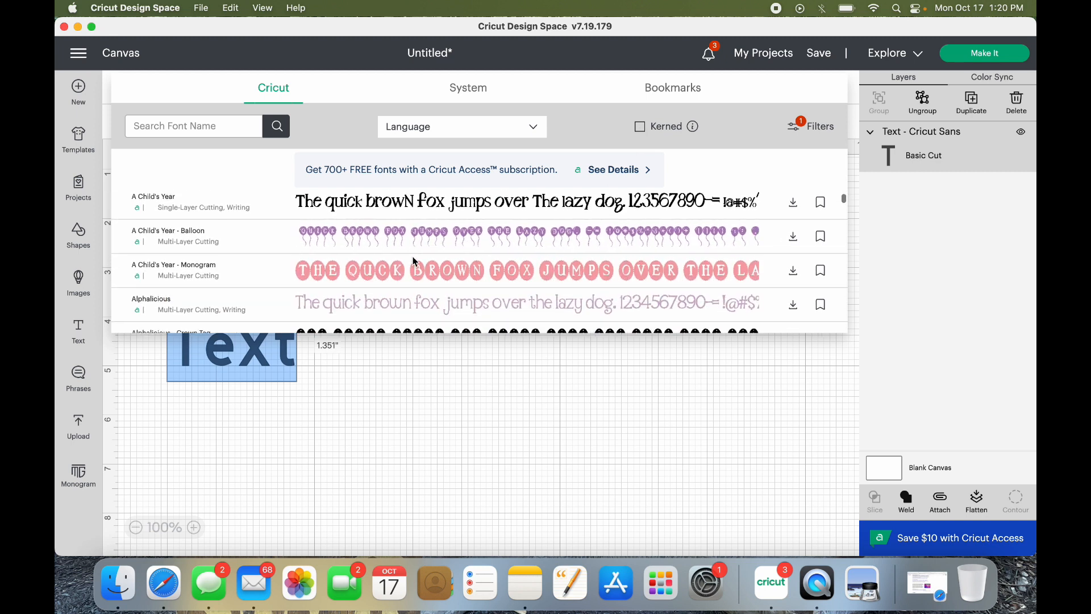
scroll("down", 3)
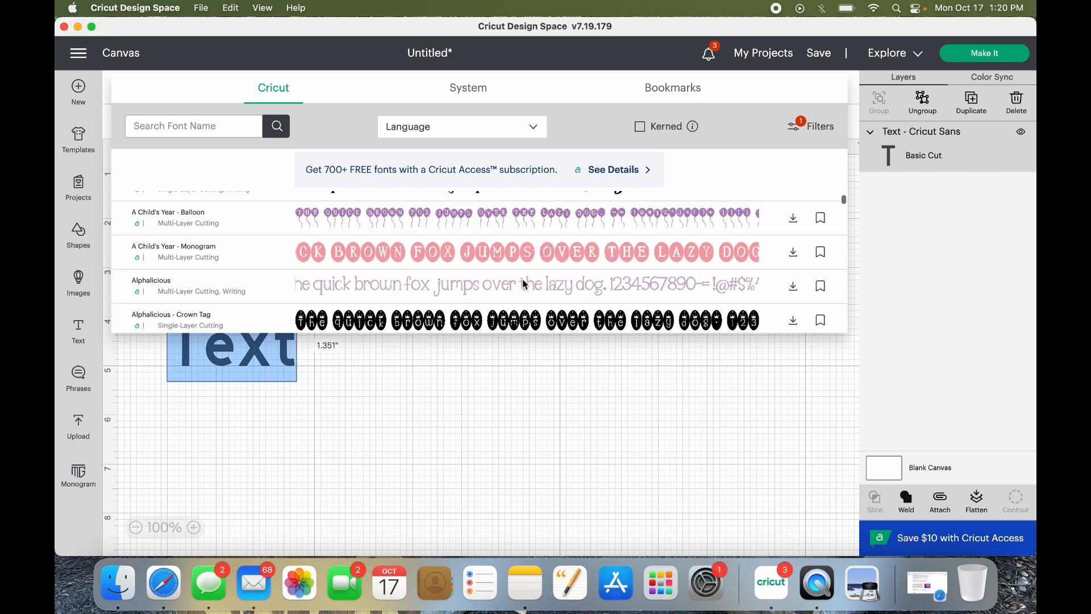
scroll("down", 3)
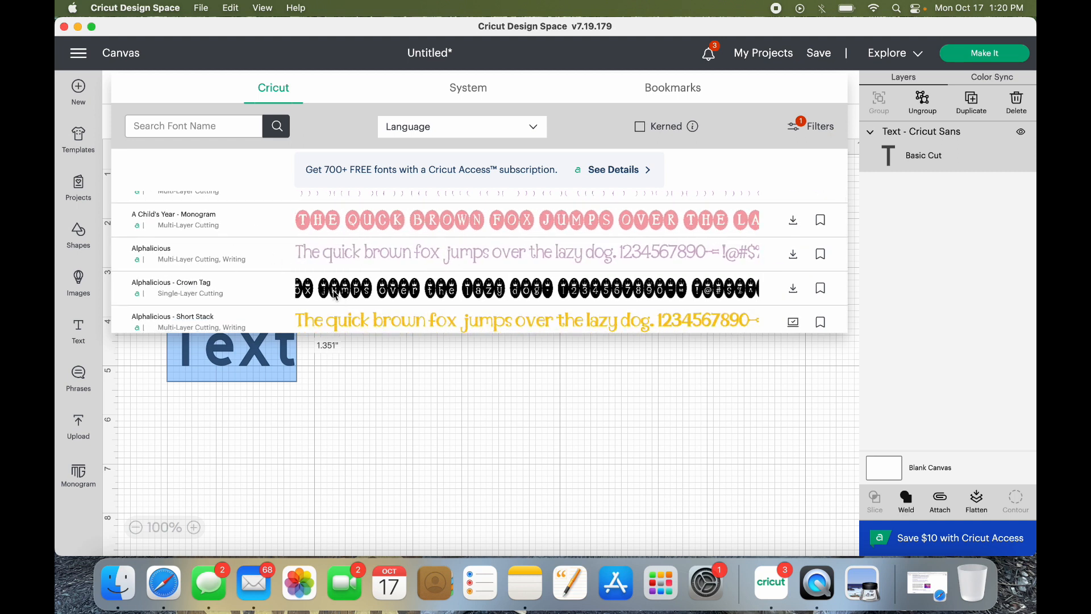
scroll("down", 3)
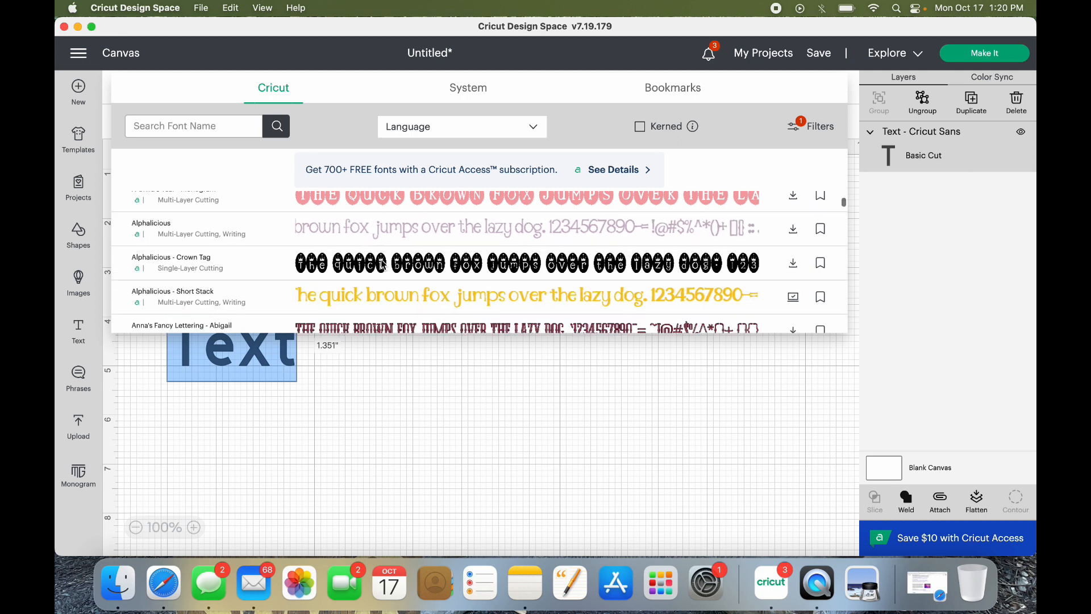
scroll("down", 3)
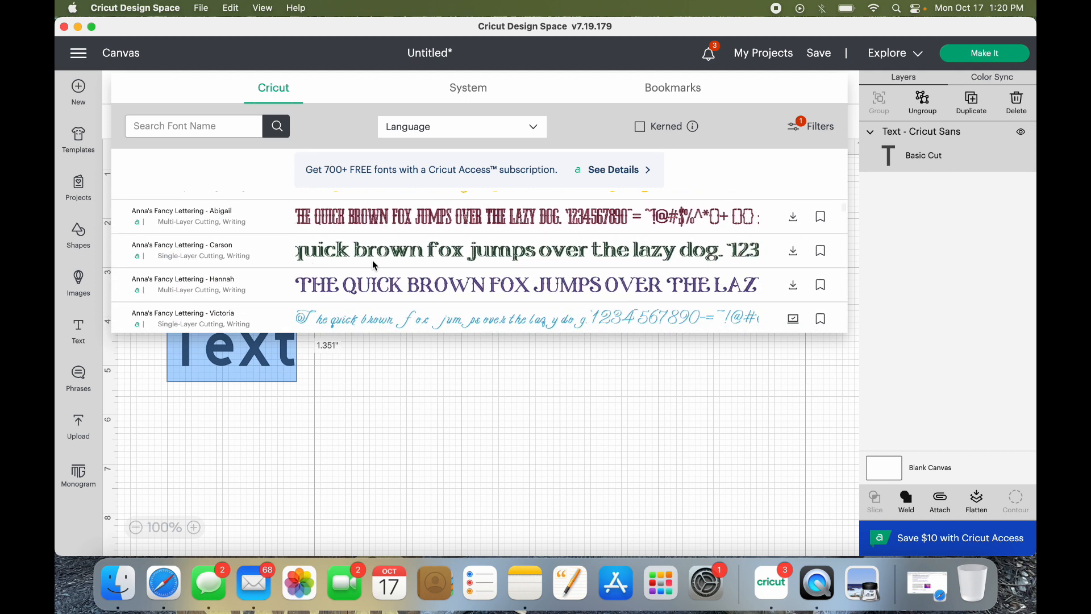
scroll("down", 3)
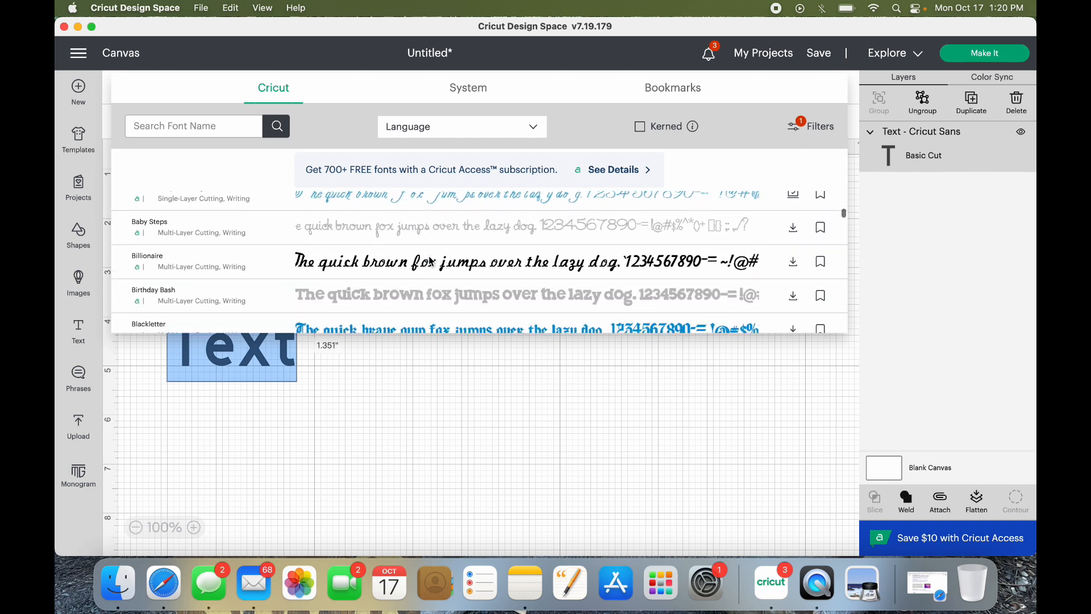
scroll("down", 3)
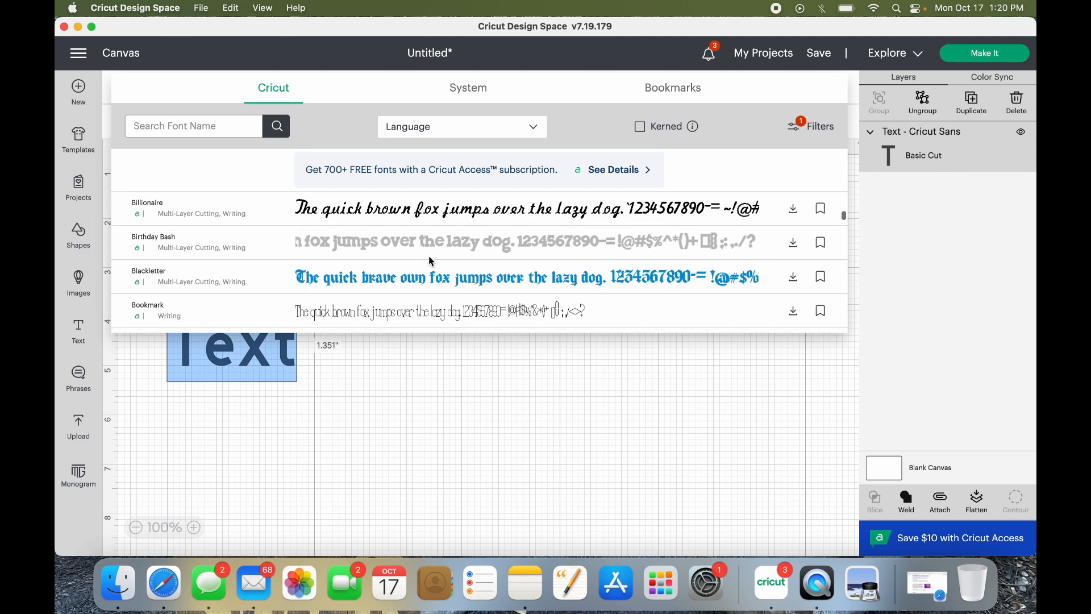
scroll("down", 3)
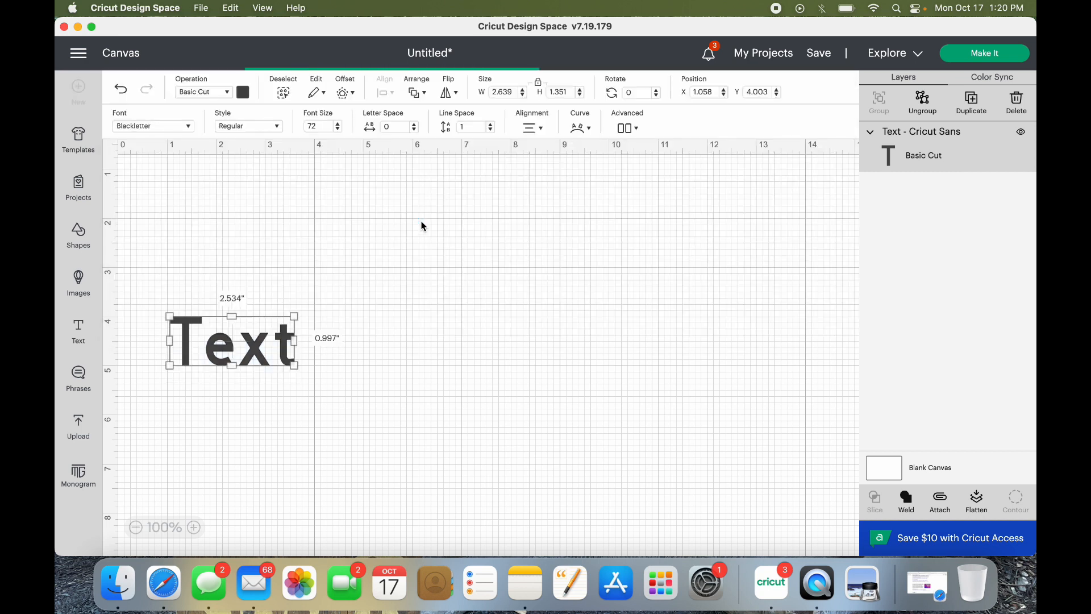
mouse_move(282, 352)
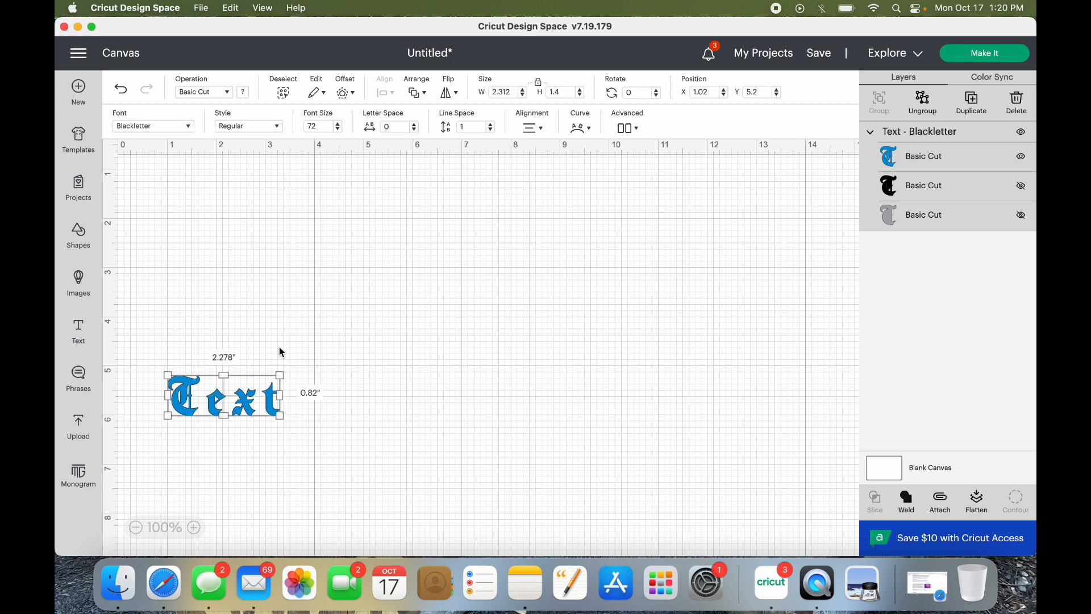
mouse_move(360, 459)
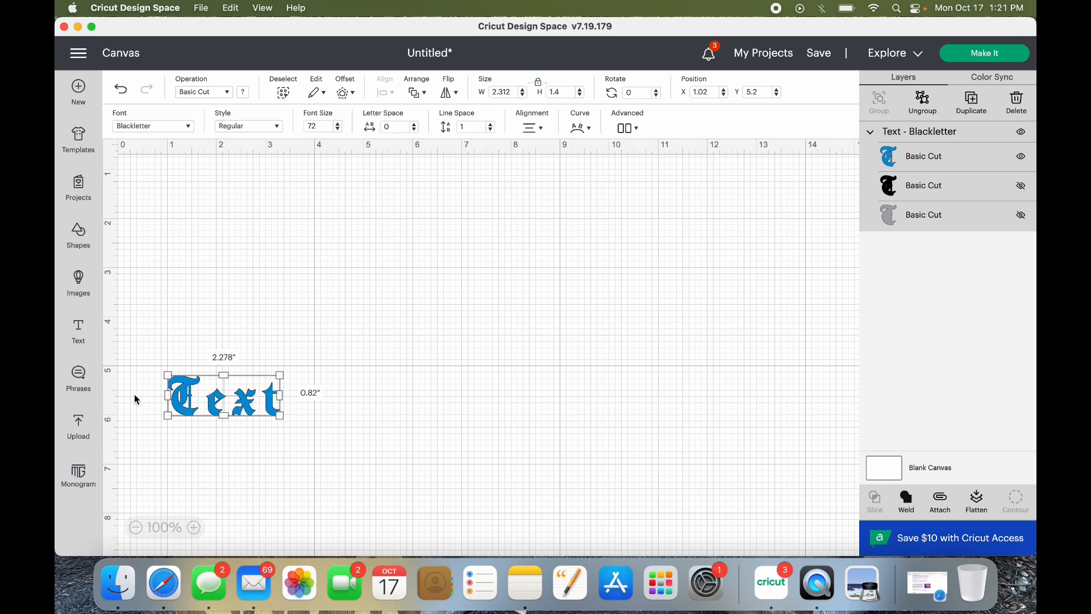
Search the Cricut image library for 'm' and browse the results.
left_click(78, 282)
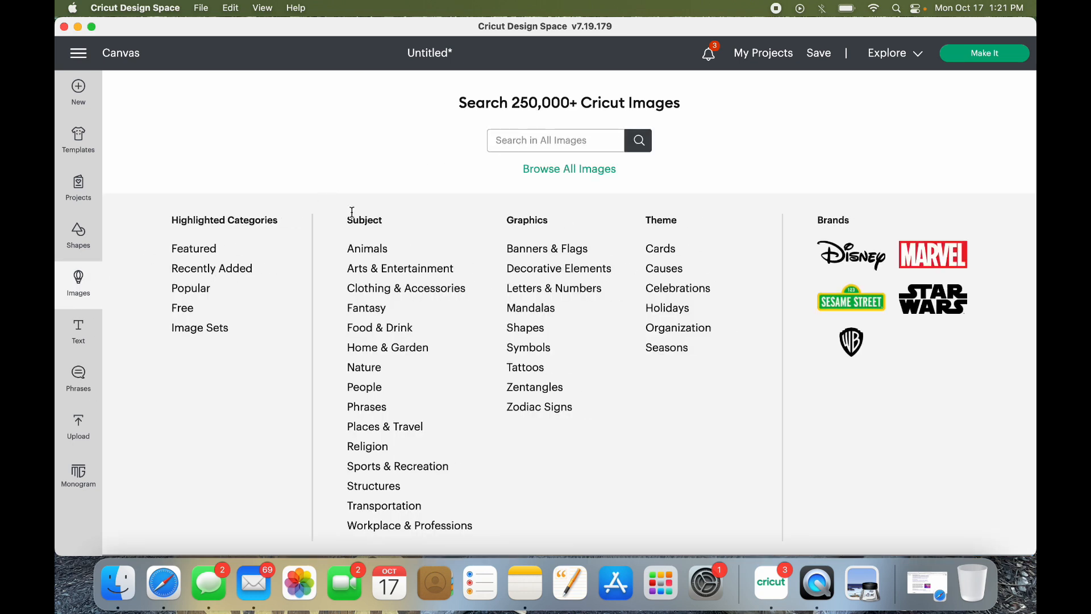
left_click(556, 140)
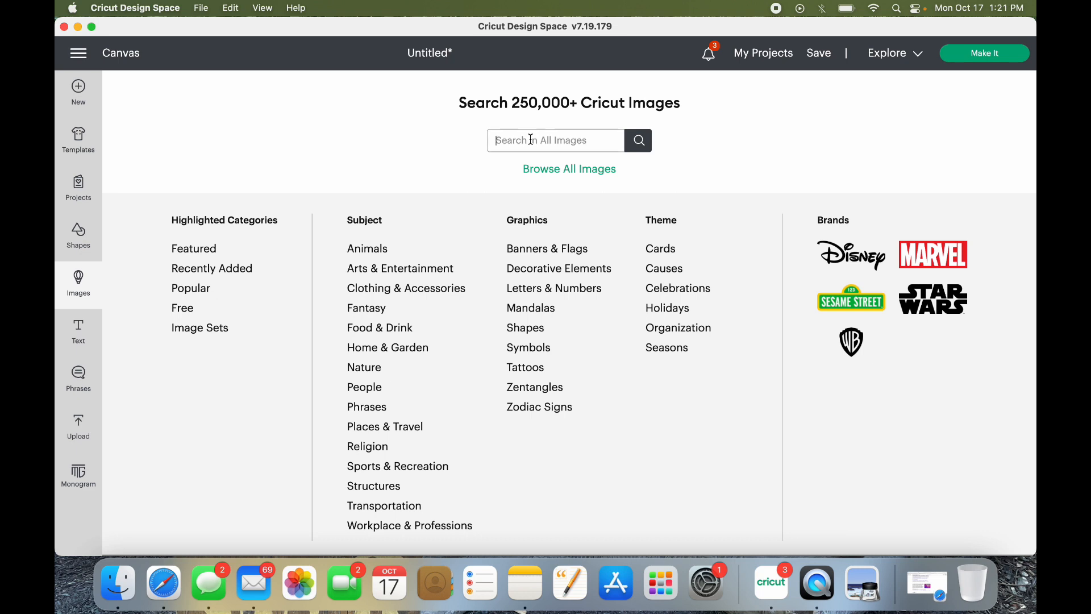
type("m")
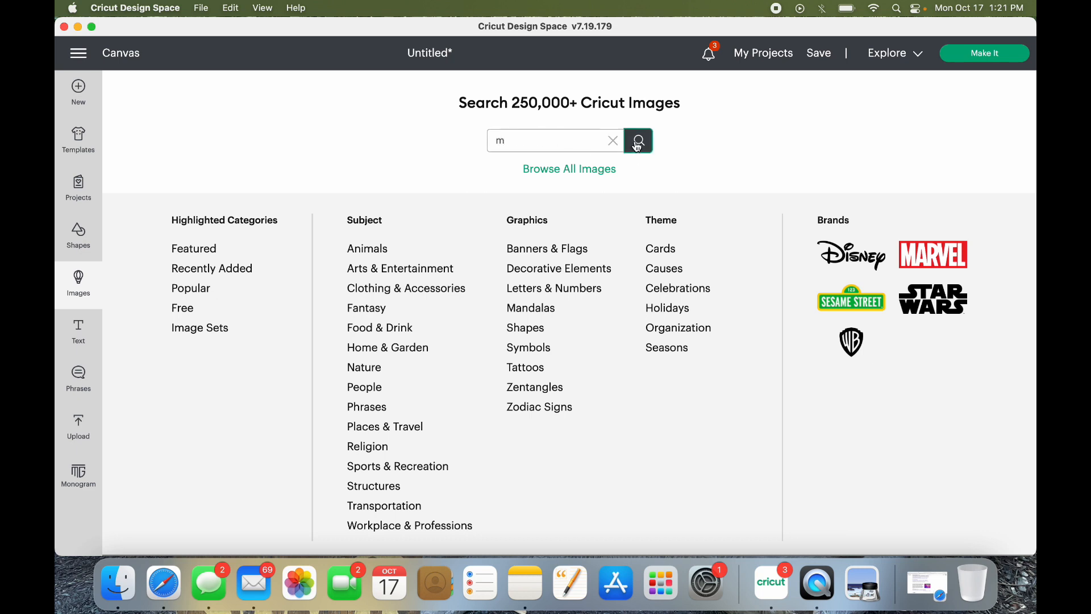
left_click(636, 141)
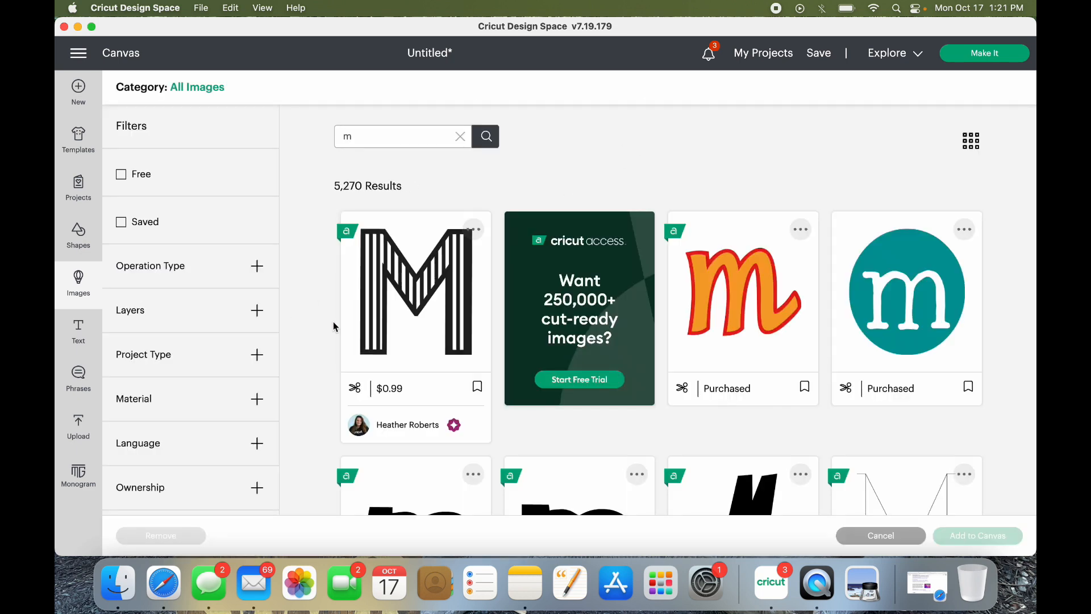
scroll("down", 3)
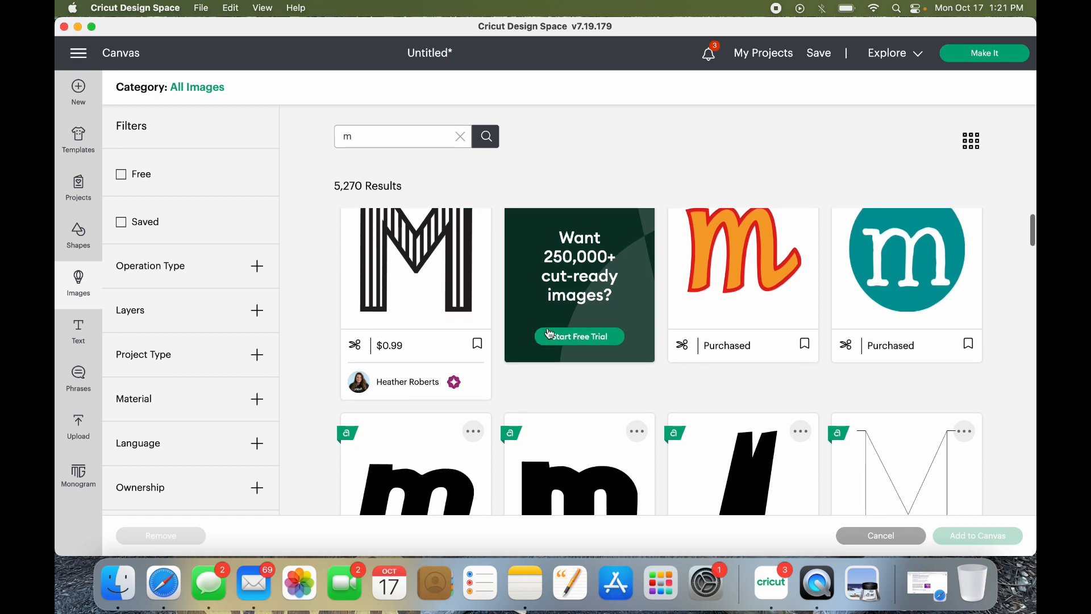
scroll("down", 3)
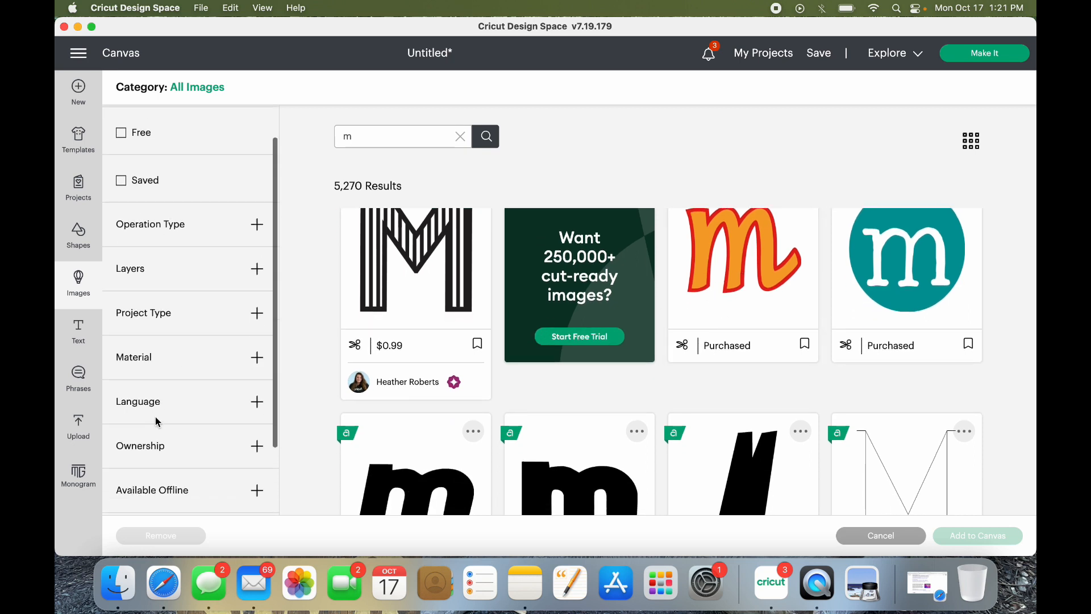
Filter the 'm' image results by Ownership to Purchases and browse the 370 matches.
left_click(140, 446)
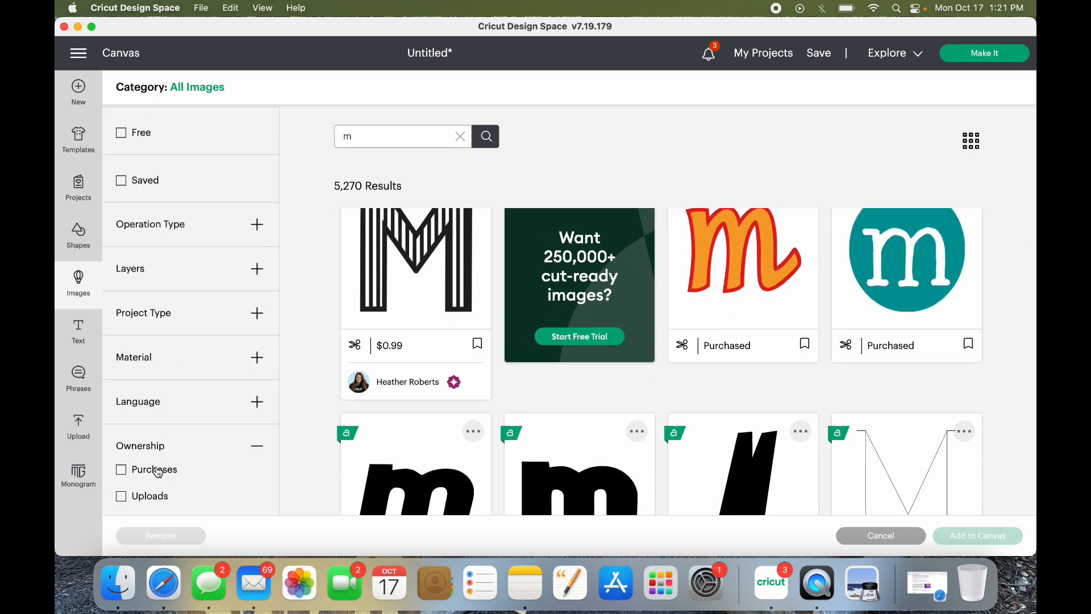
left_click(121, 470)
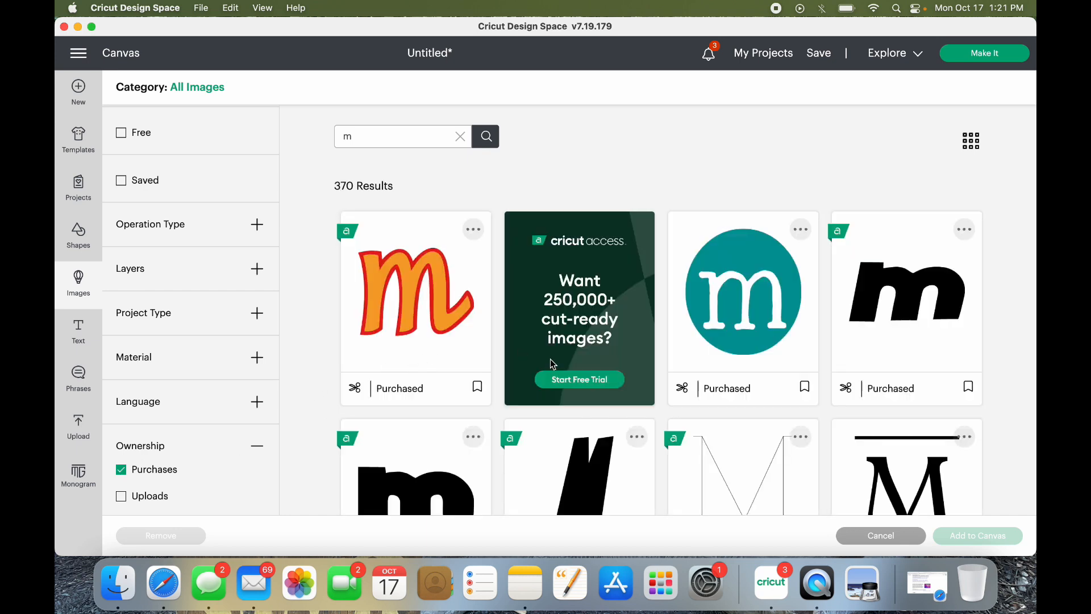
scroll("down", 3)
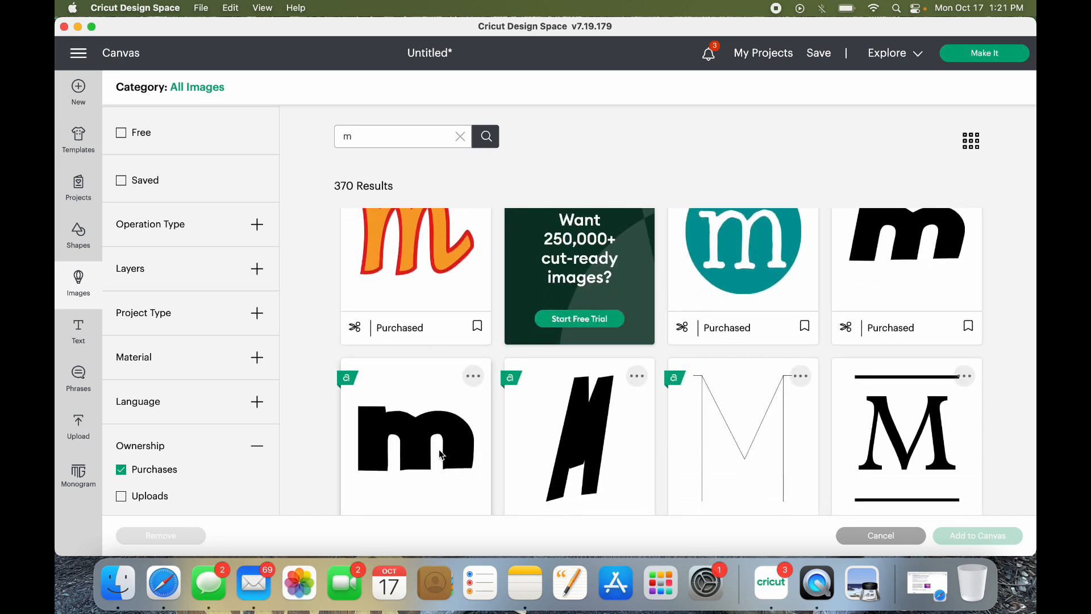
scroll("down", 3)
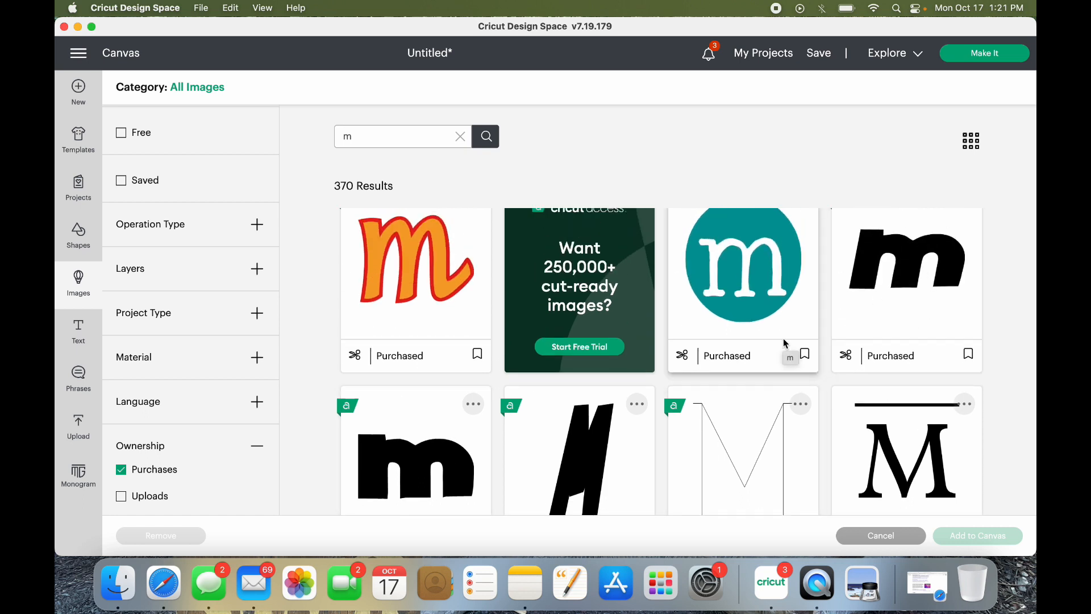
scroll("down", 3)
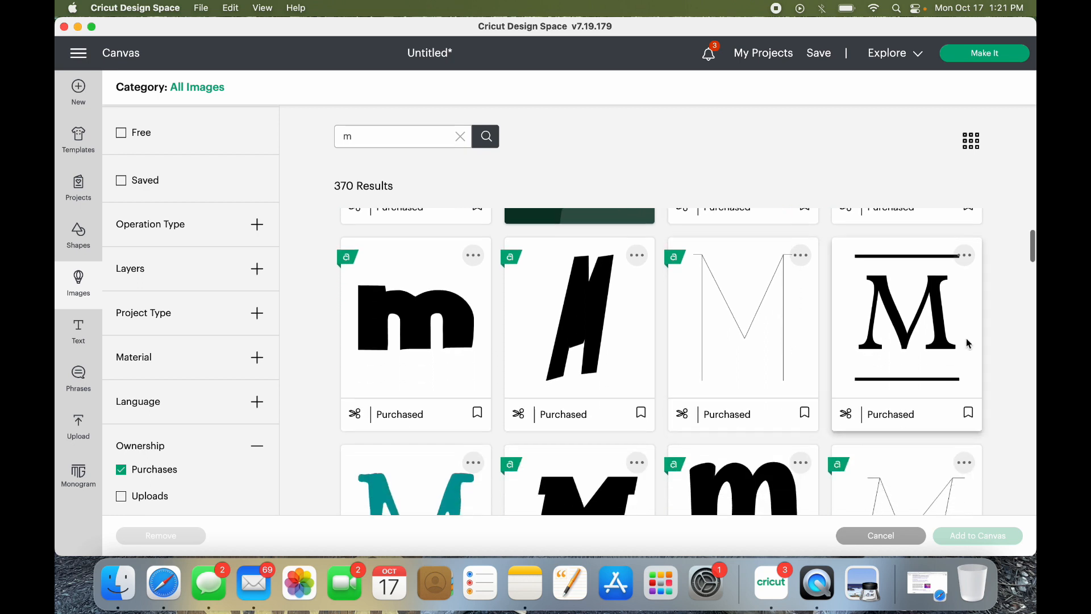
scroll("down", 3)
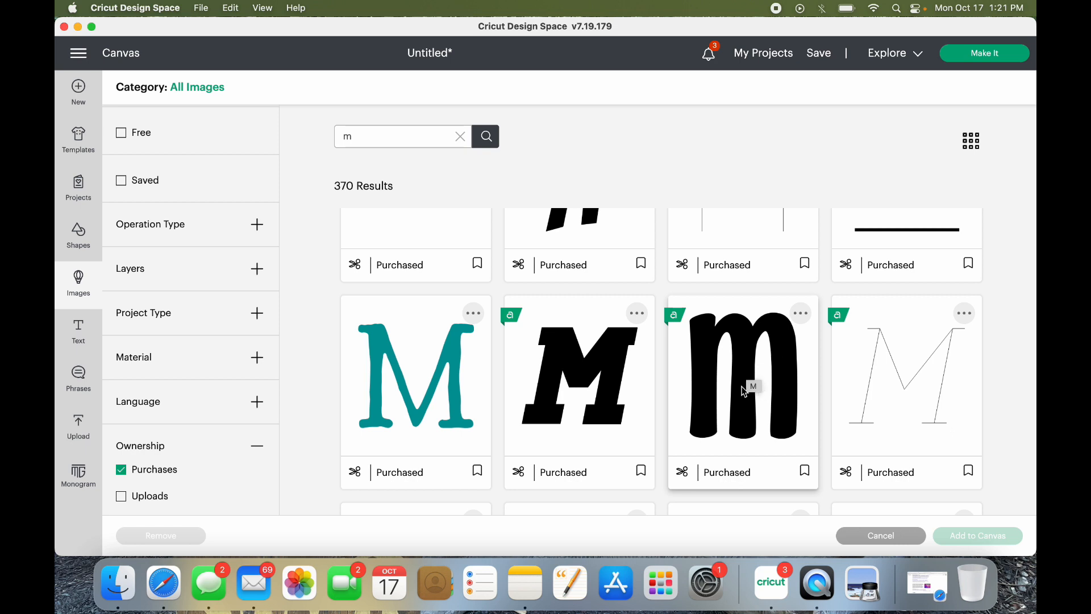
scroll("down", 3)
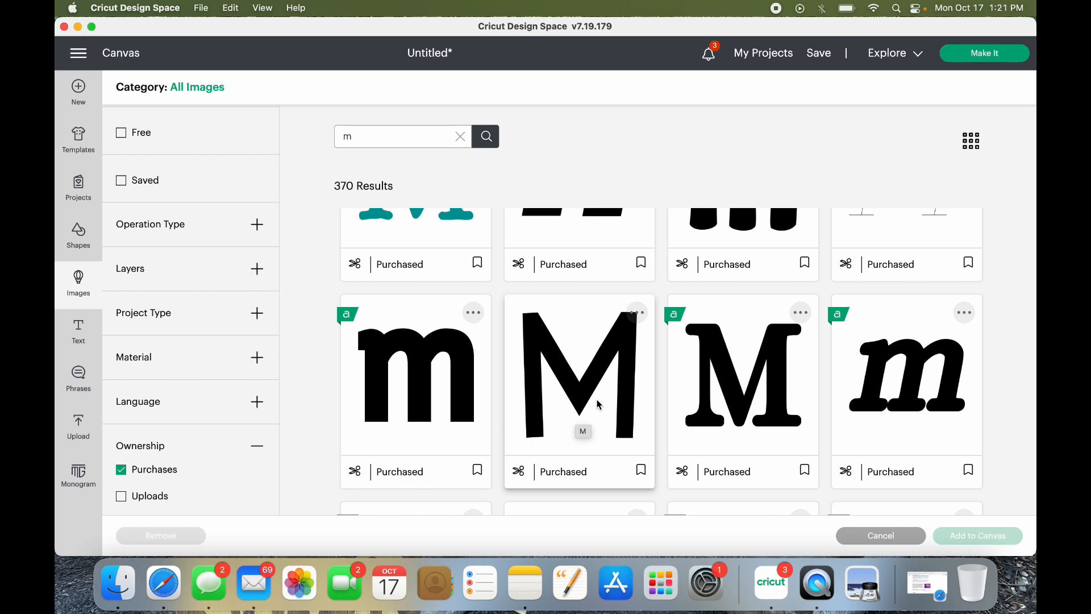
scroll("down", 3)
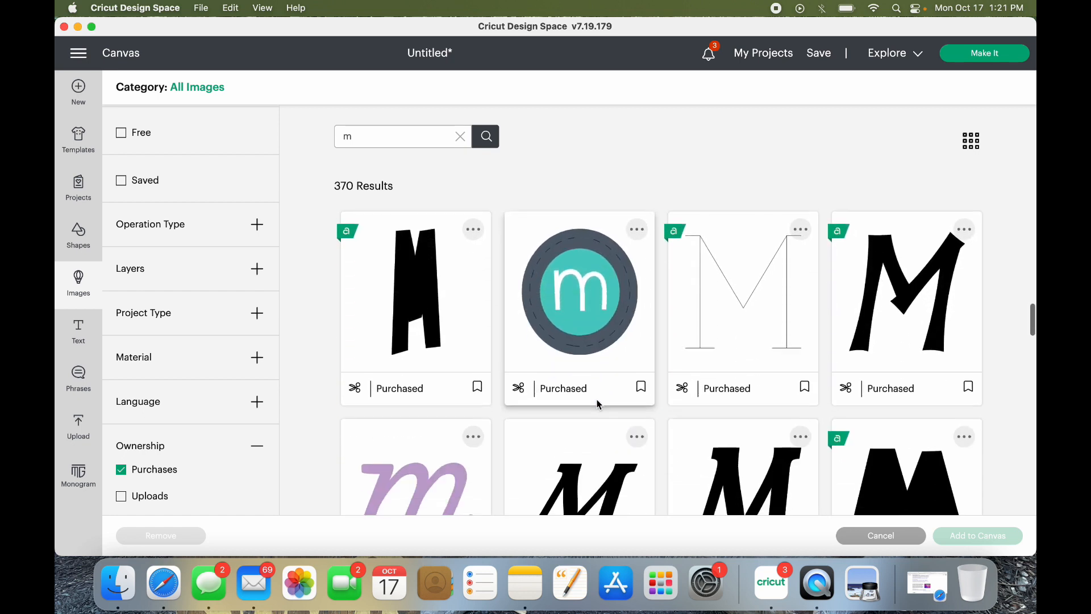
scroll("down", 3)
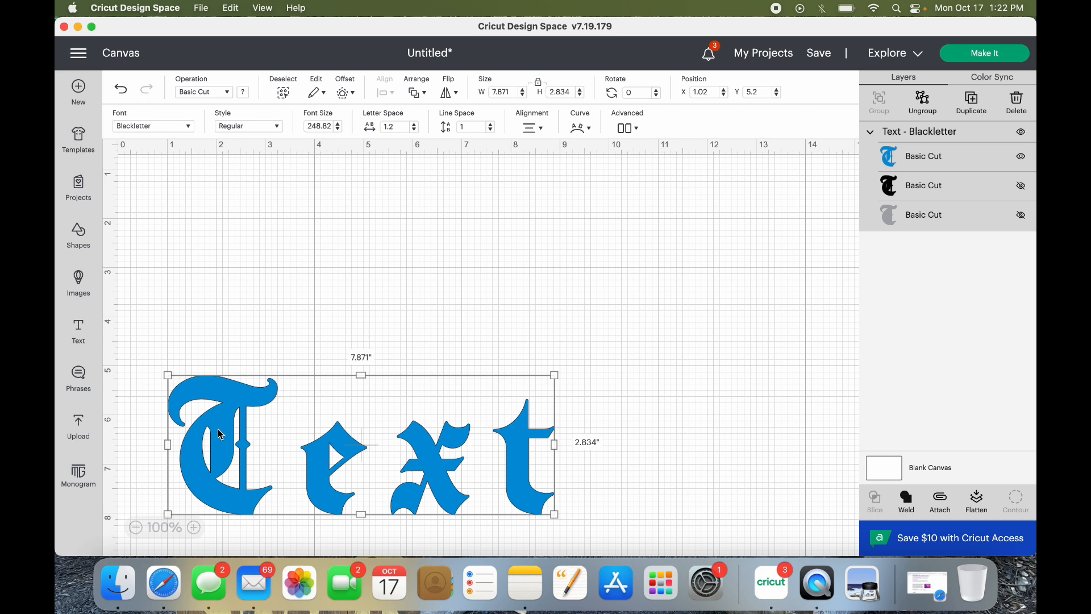
Set the Blackletter text height to 4 in with proportions locked, giving 11.11 × 4 in.
left_click_drag(553, 513, 550, 509)
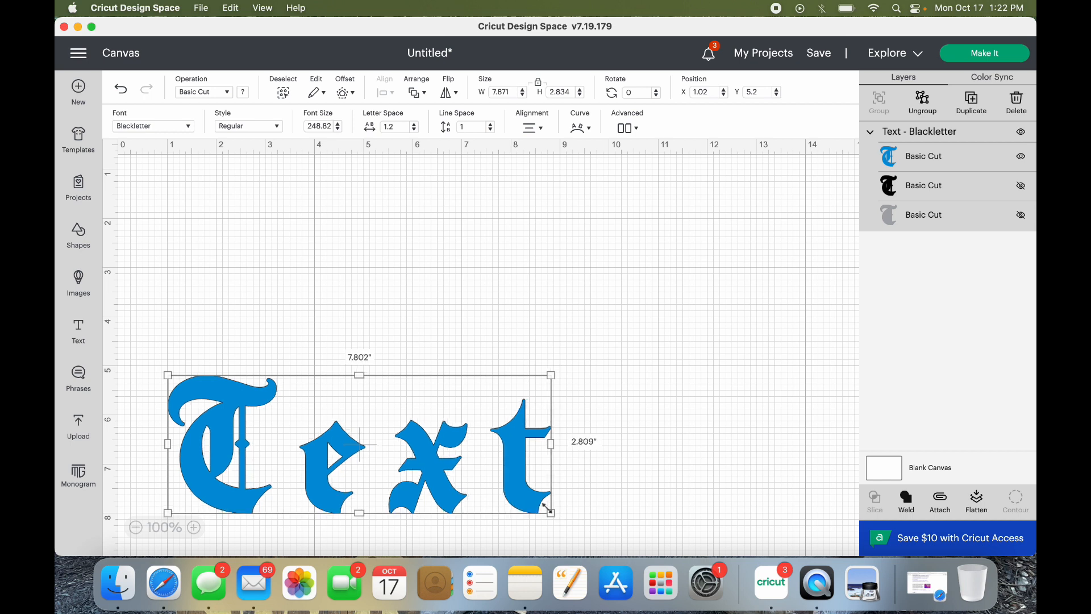
left_click(522, 89)
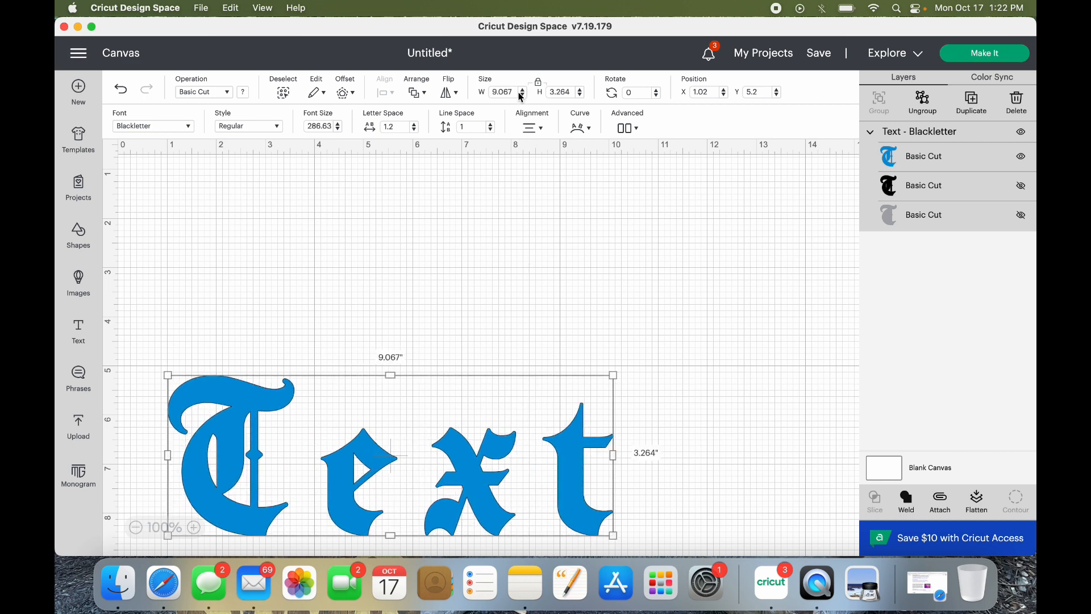
left_click(502, 92)
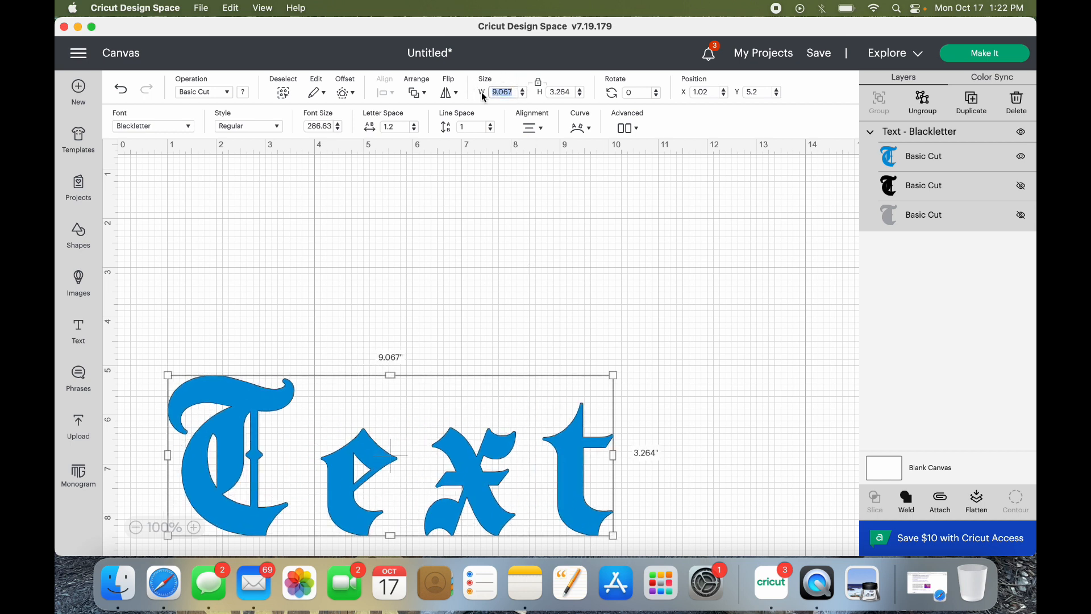
left_click(561, 91)
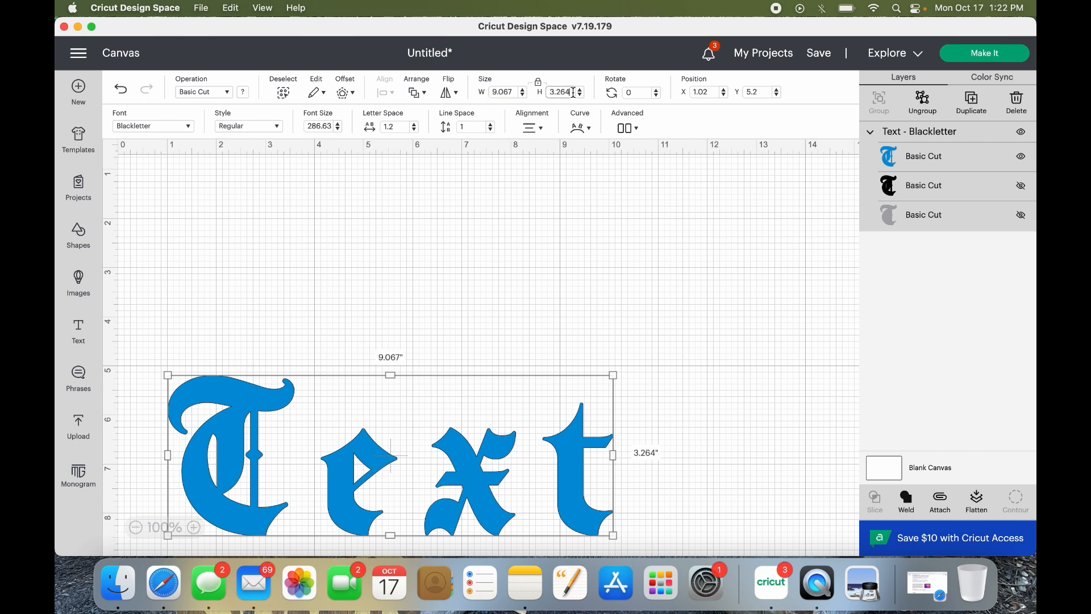
type("4.0")
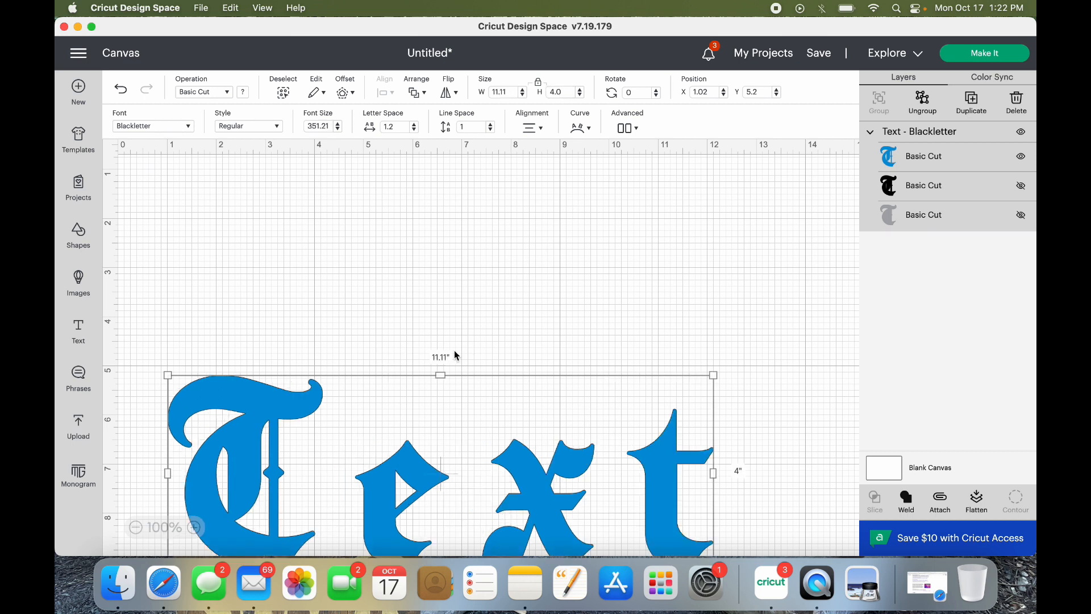
mouse_move(538, 165)
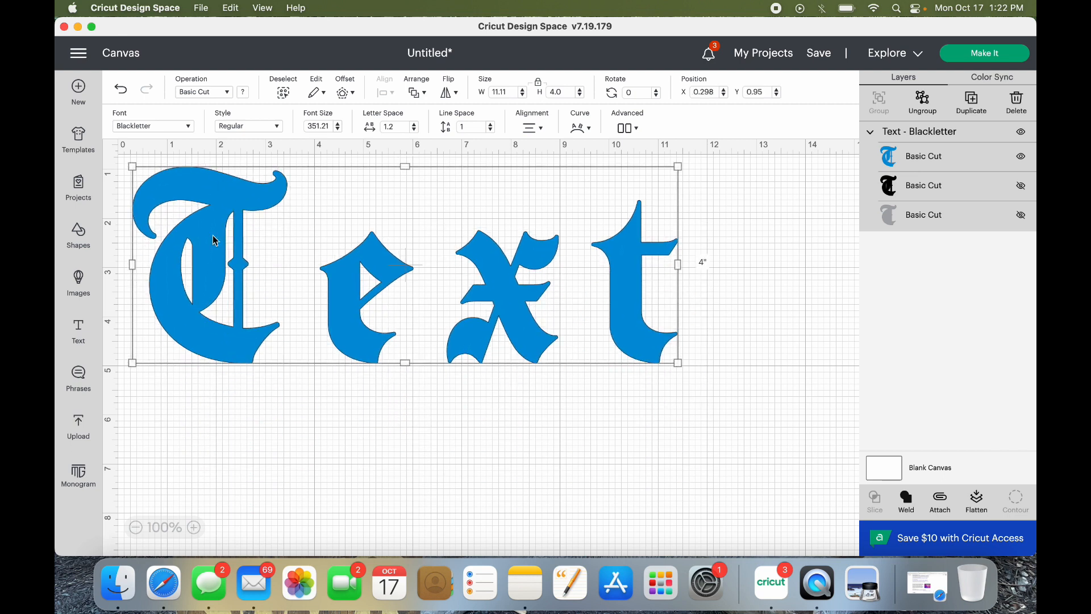
mouse_move(257, 353)
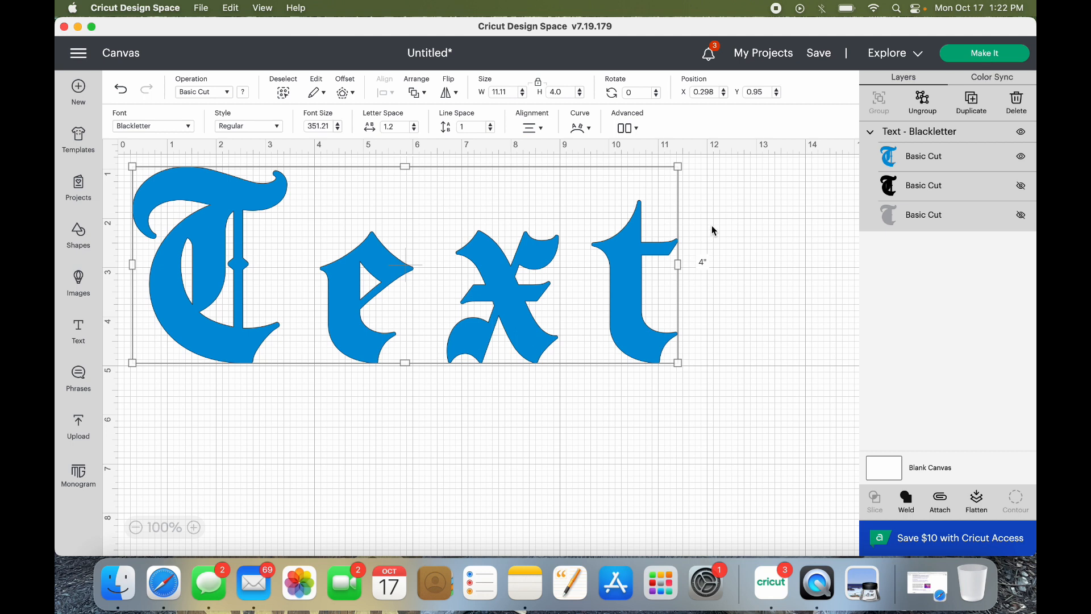
mouse_move(506, 339)
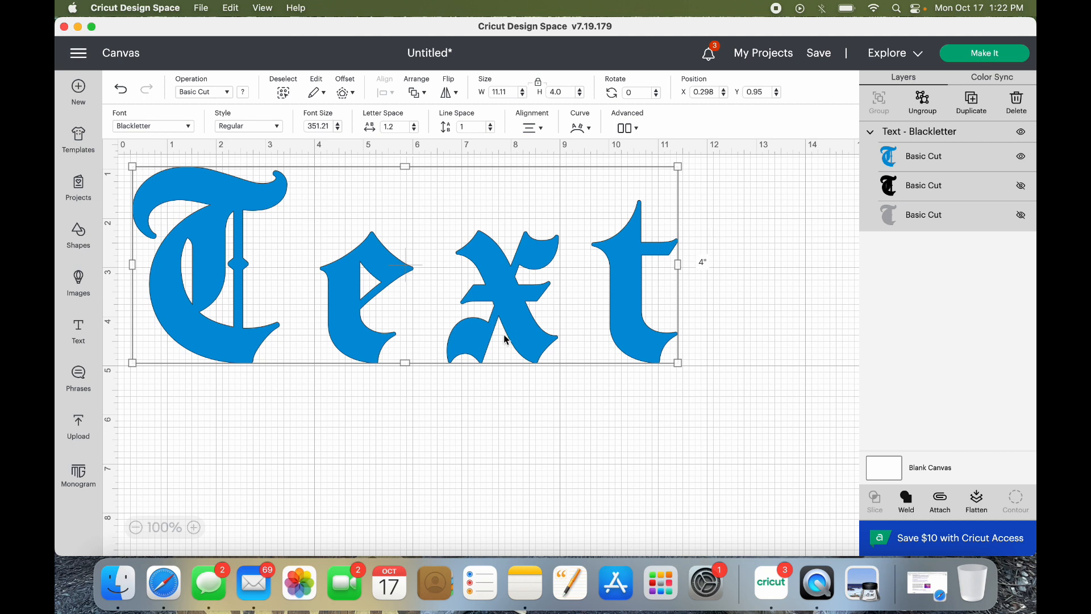
mouse_move(445, 222)
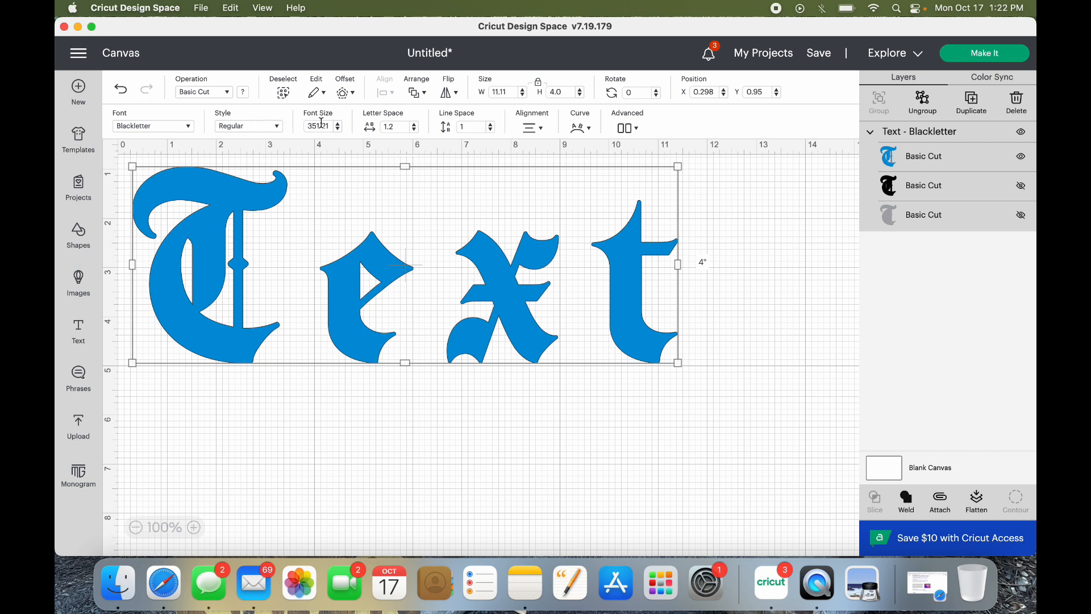
left_click(343, 91)
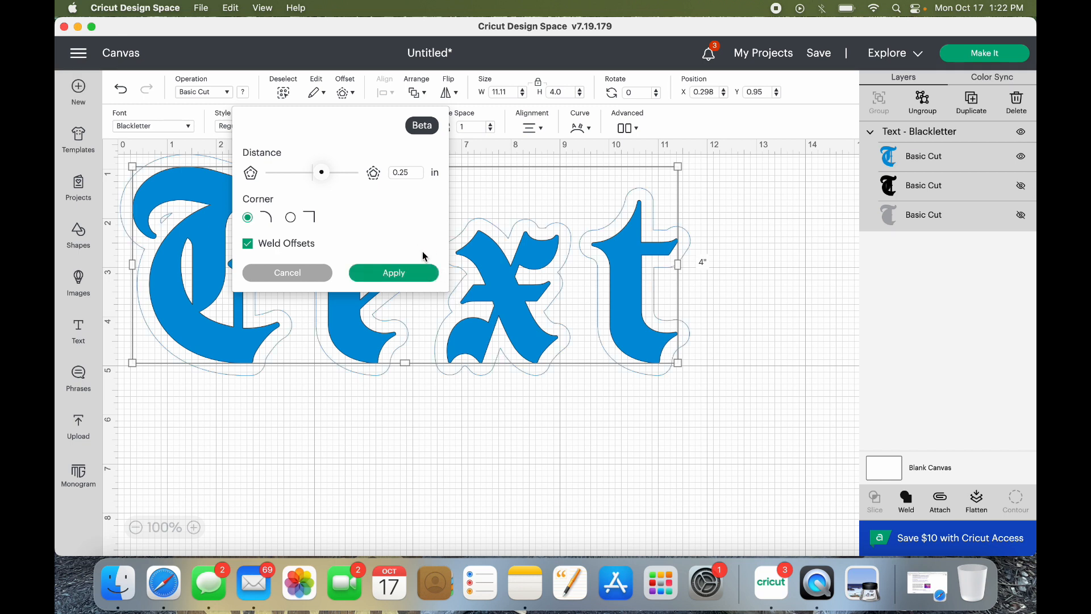
left_click(392, 272)
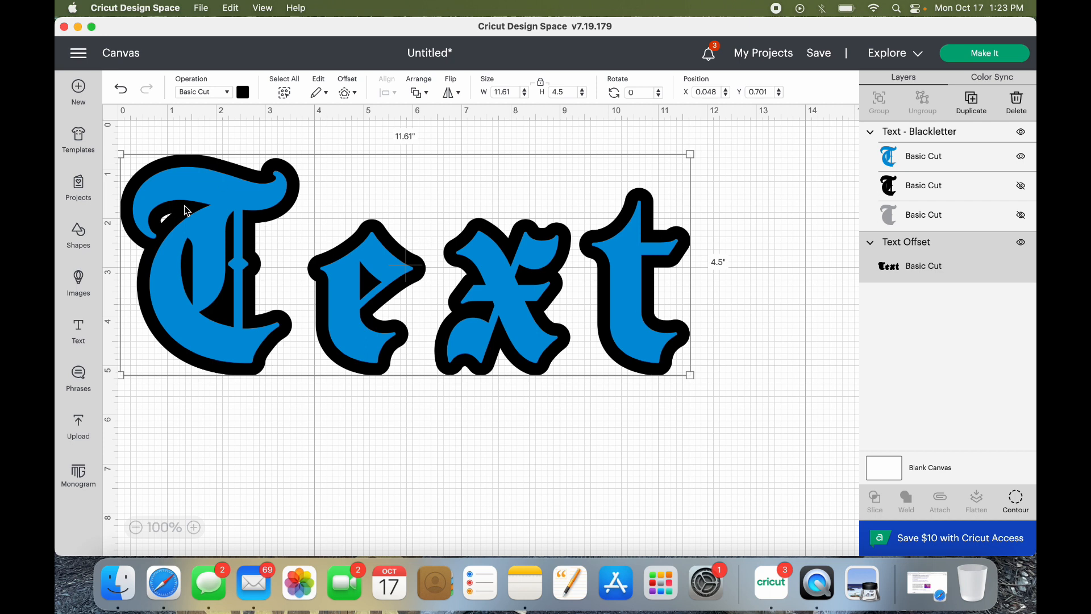
mouse_move(388, 272)
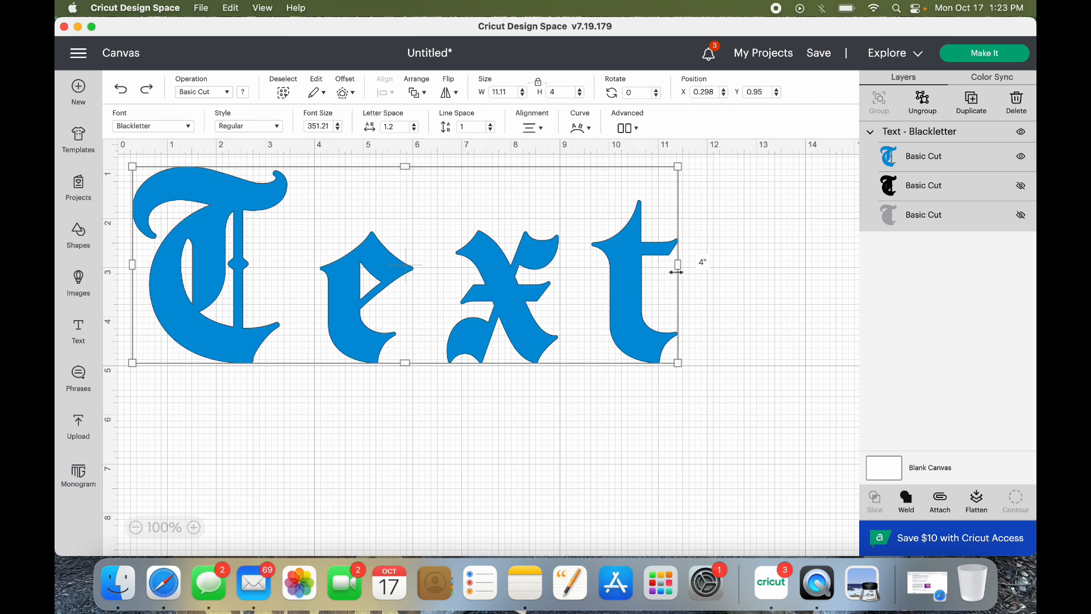
mouse_move(394, 230)
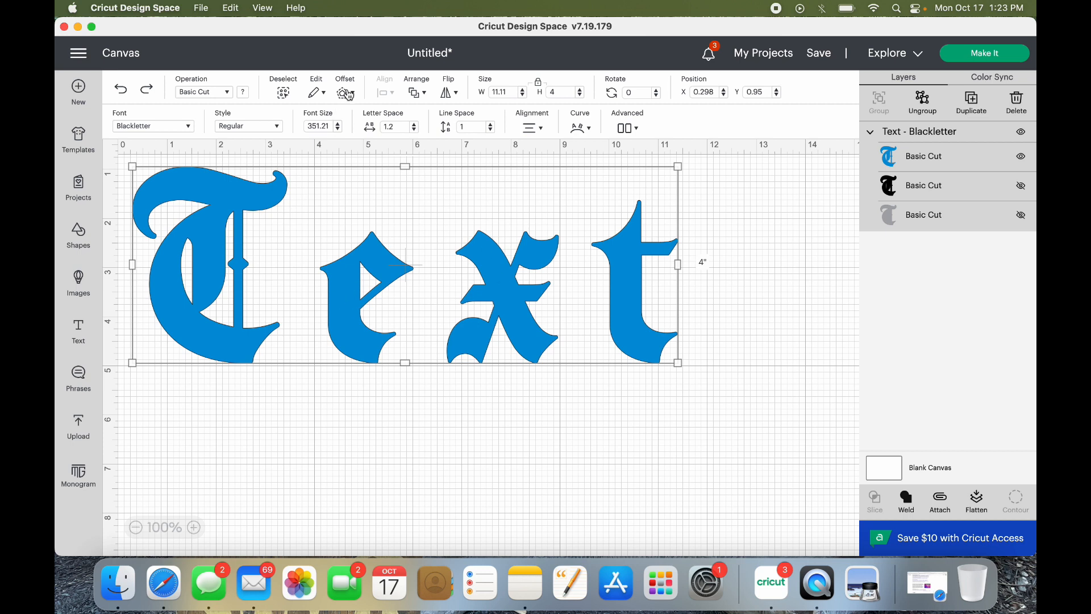
mouse_move(325, 277)
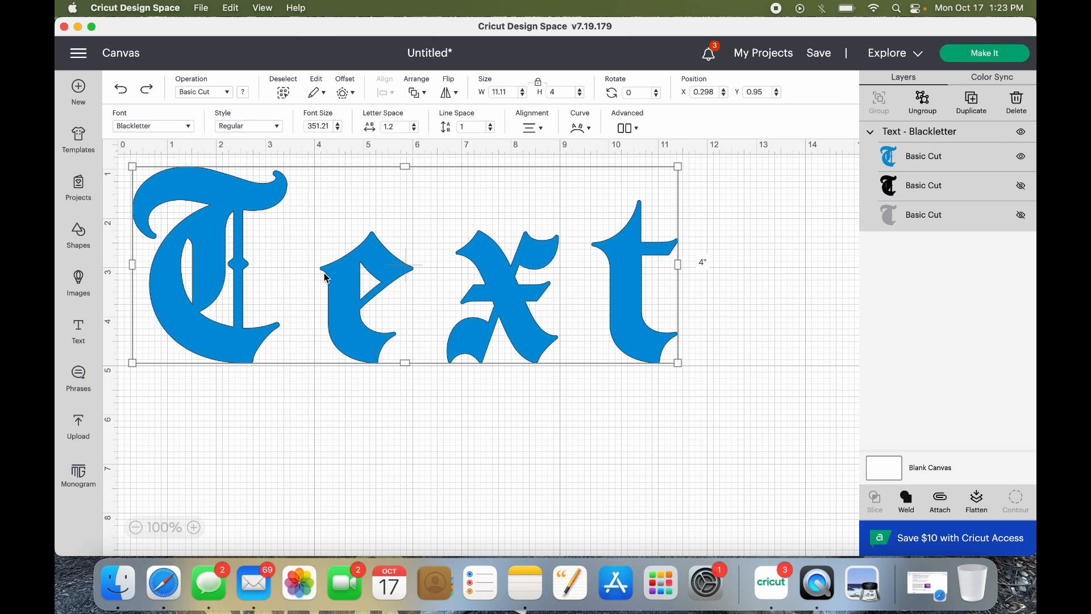
mouse_move(784, 160)
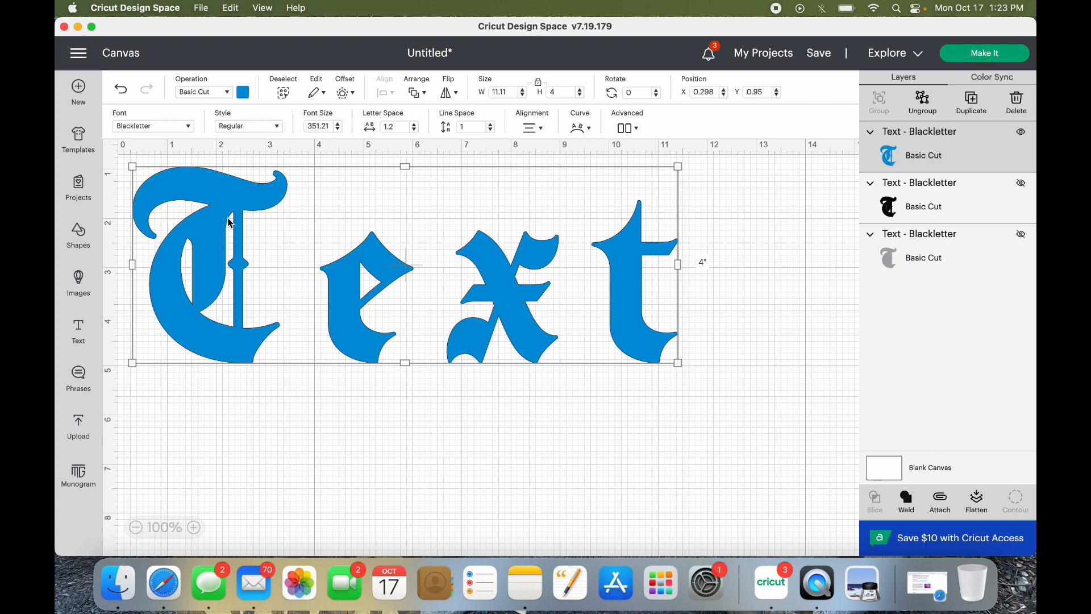
mouse_move(922, 103)
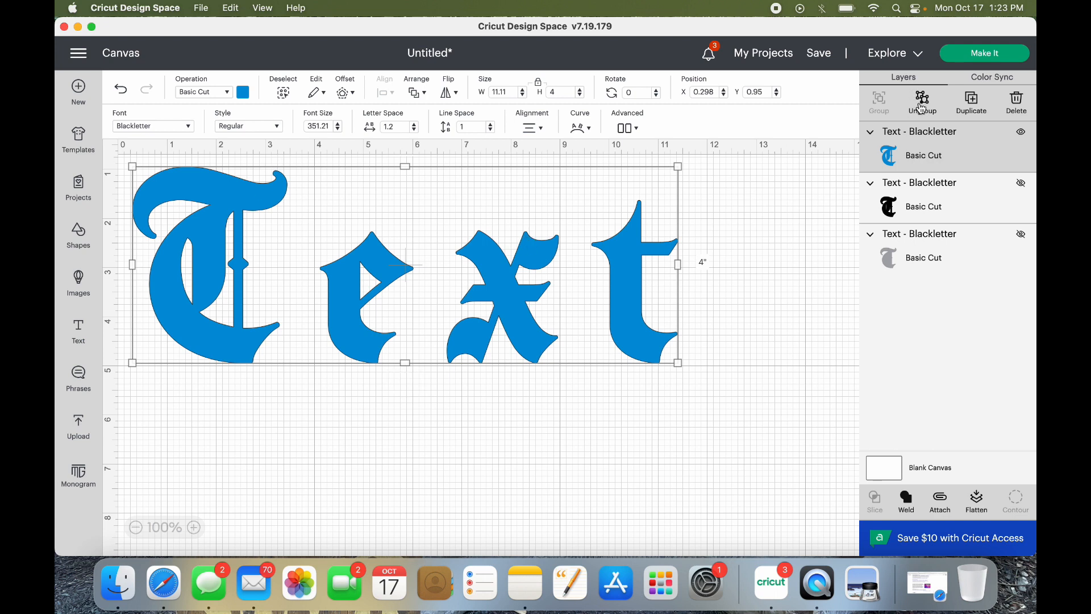
Ungroup the word into separate T, e, x and t letter layers.
left_click(921, 103)
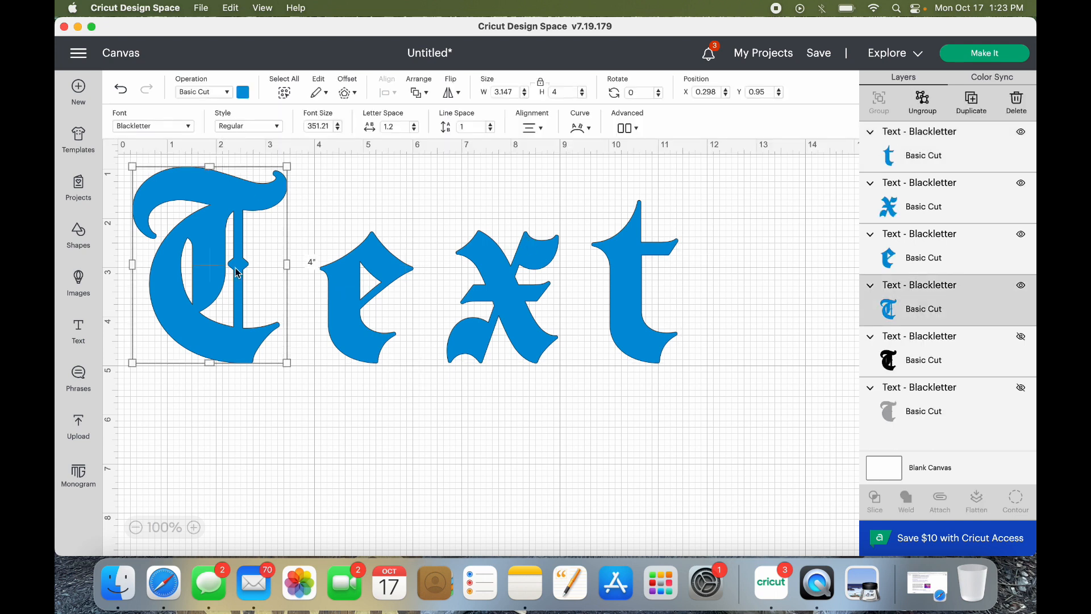
Apply a black offset outline to T, then to e with distance about 0.18 in.
left_click(347, 91)
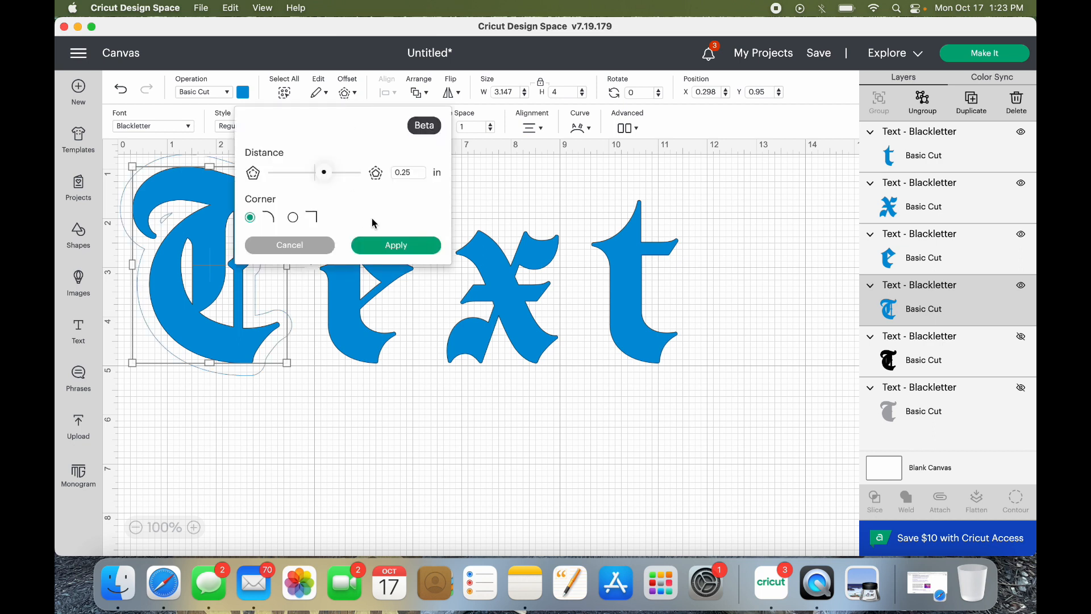
left_click(395, 245)
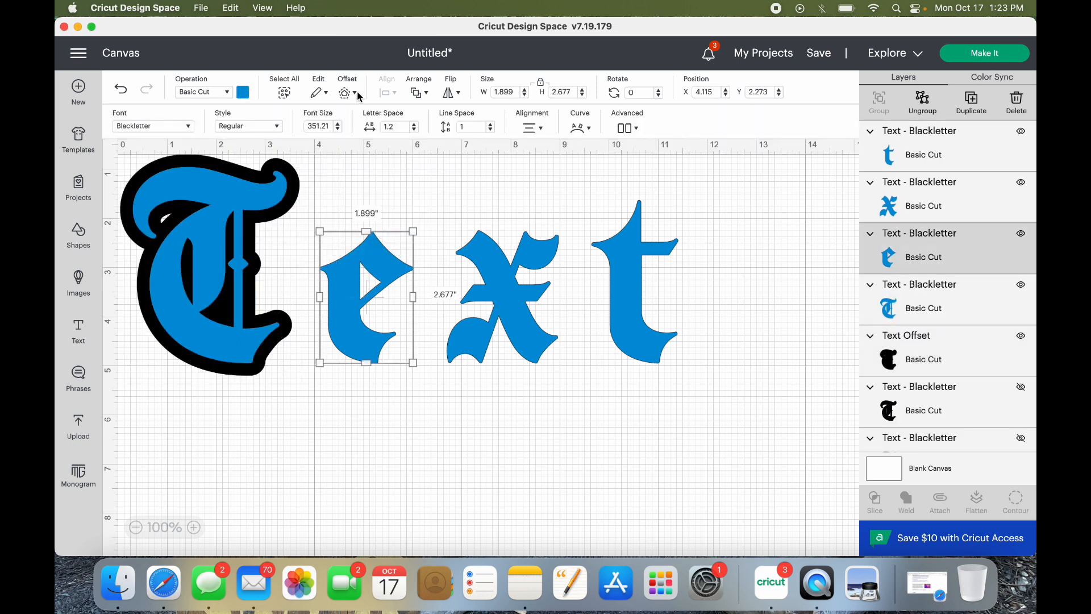
left_click(343, 92)
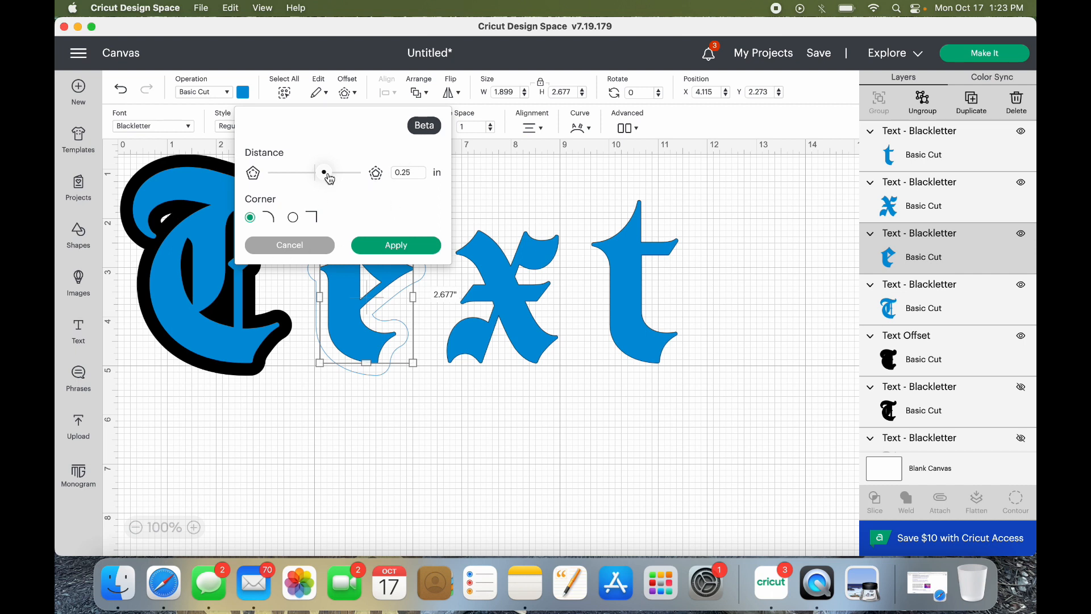
left_click_drag(324, 173, 321, 173)
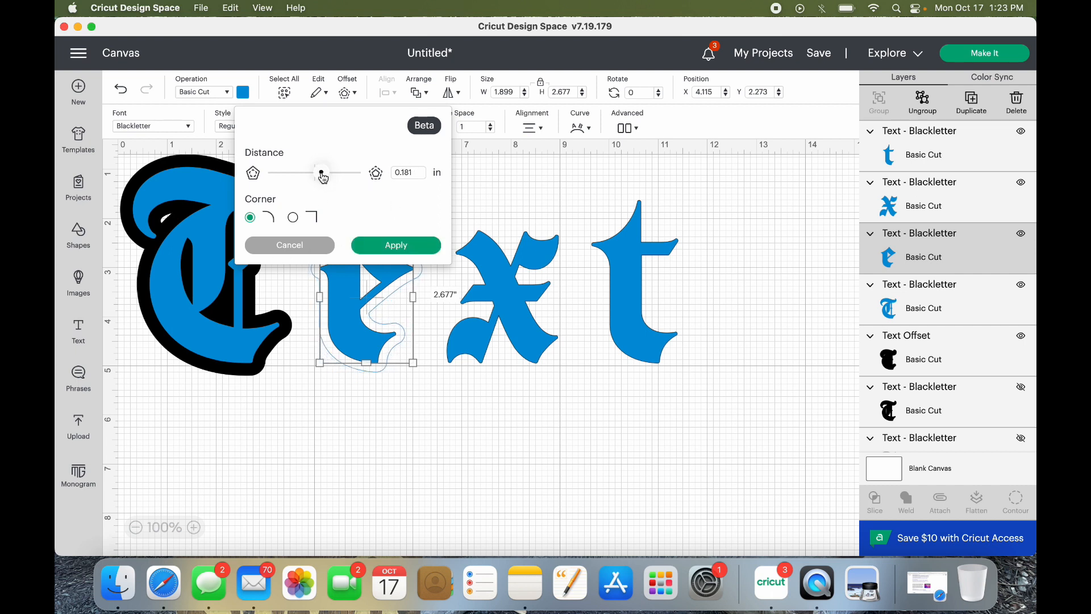
left_click(396, 245)
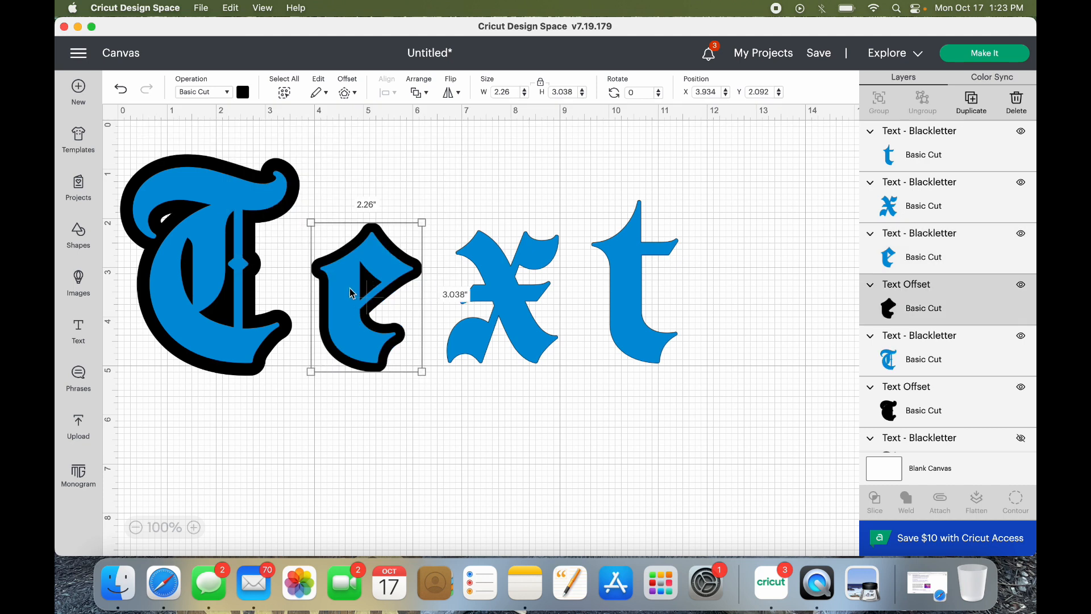
mouse_move(536, 300)
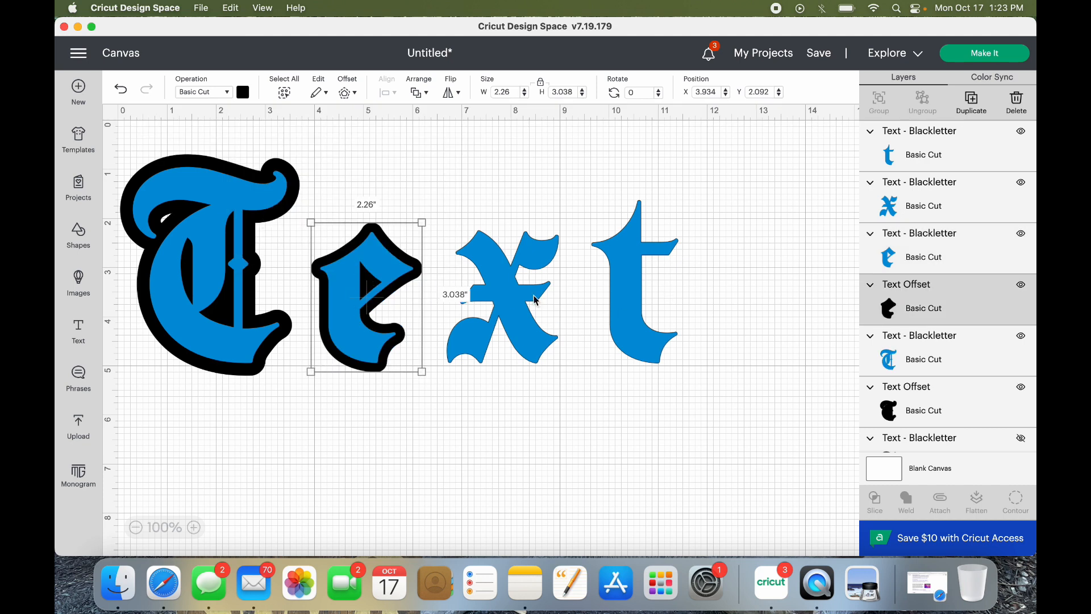
mouse_move(162, 354)
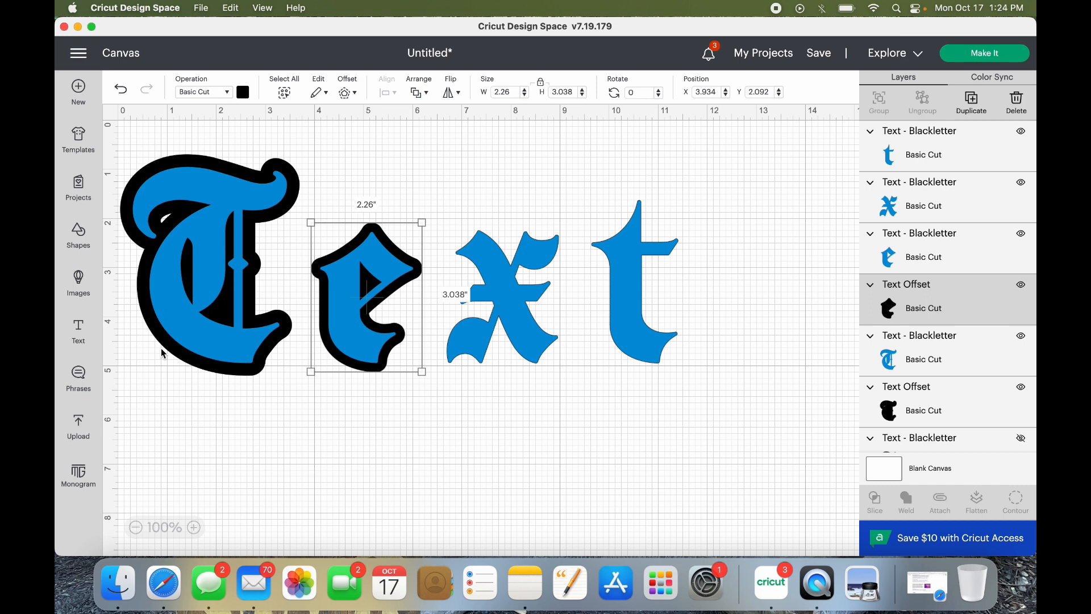
mouse_move(193, 335)
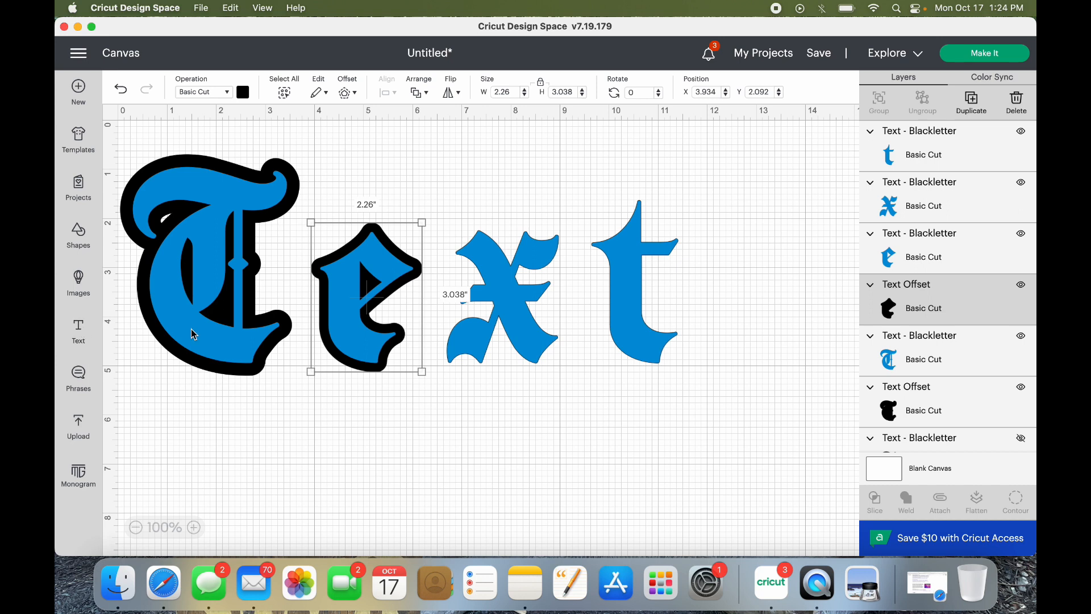